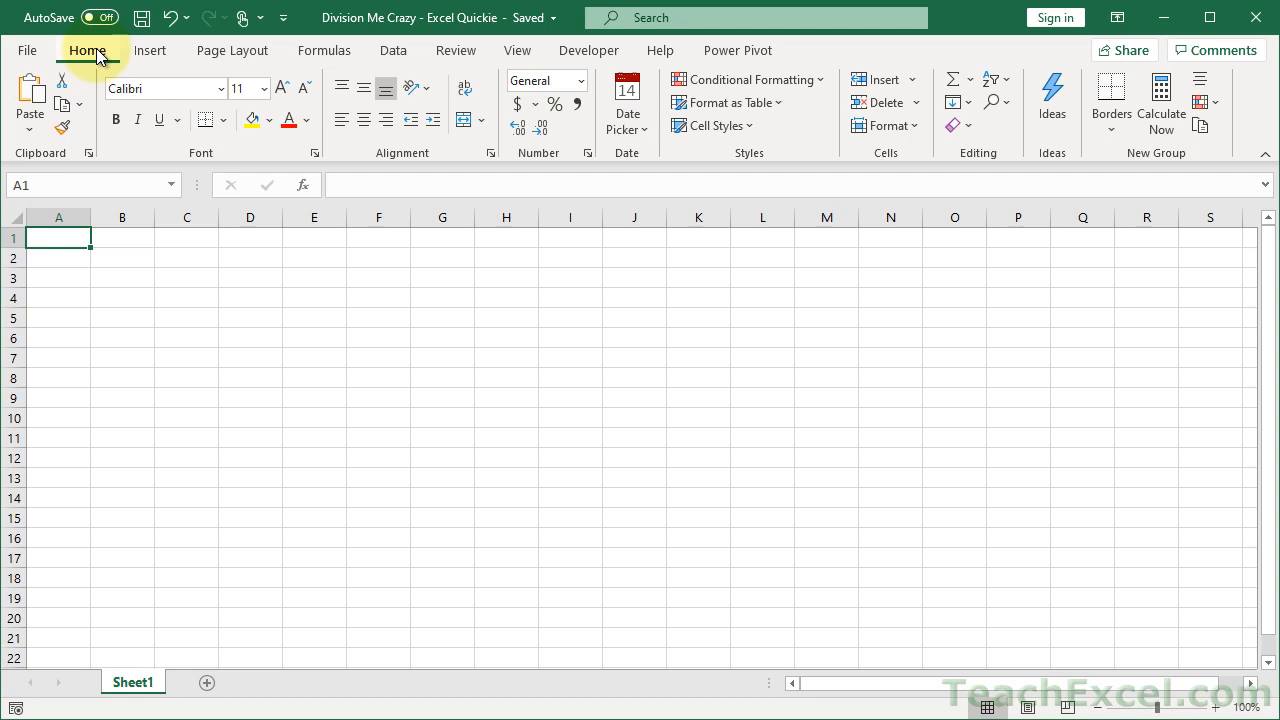
mouse_move(188, 360)
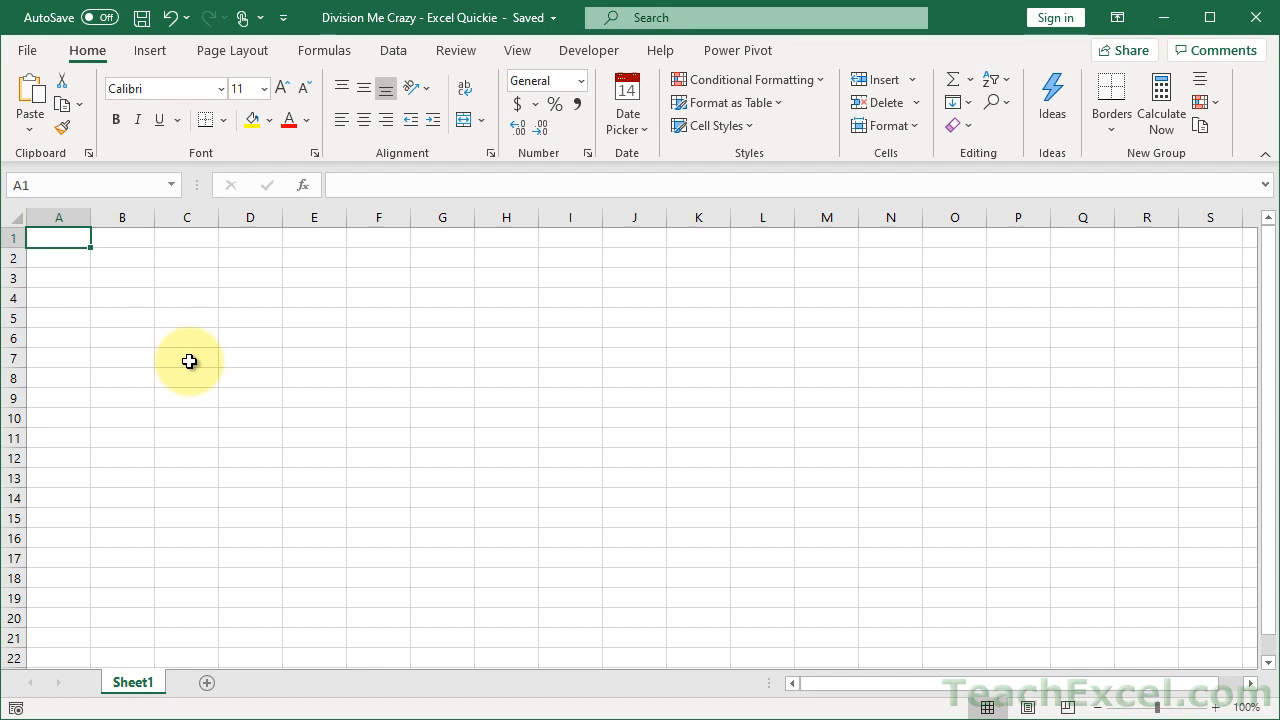
mouse_move(1212, 708)
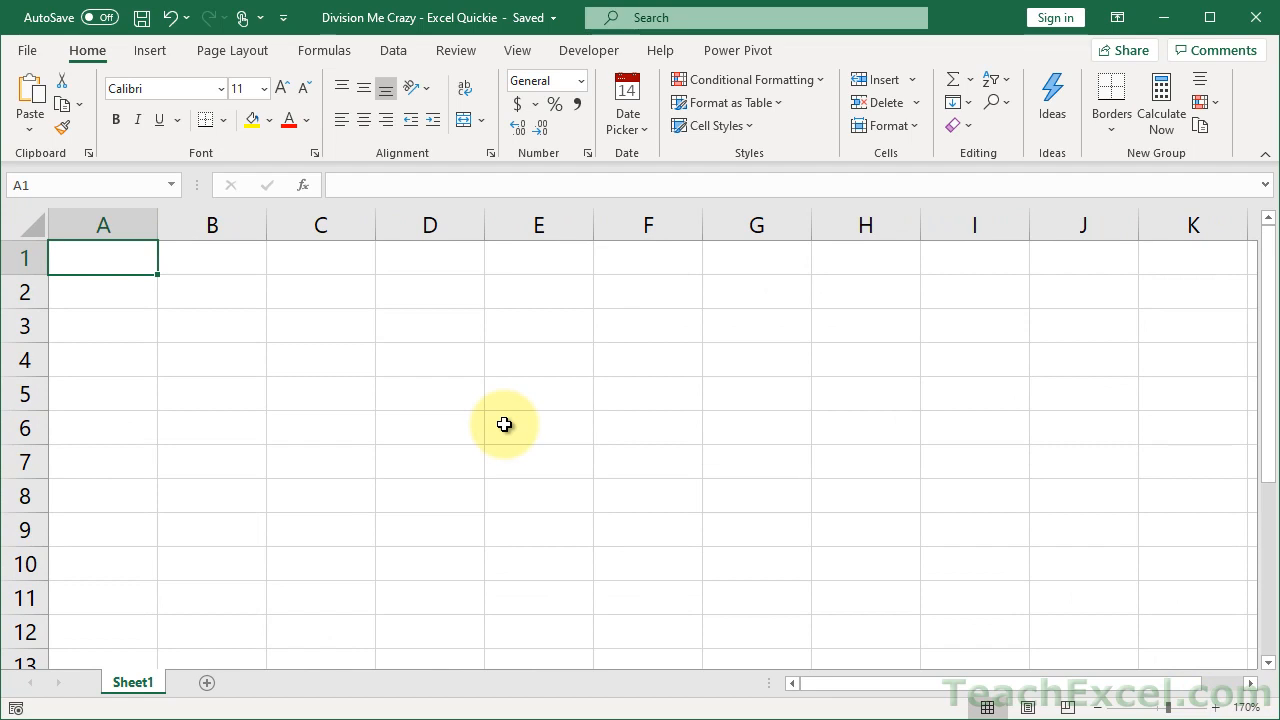
Step: Enter the formula =10/5 in cell A1 so it shows 2
text(=)
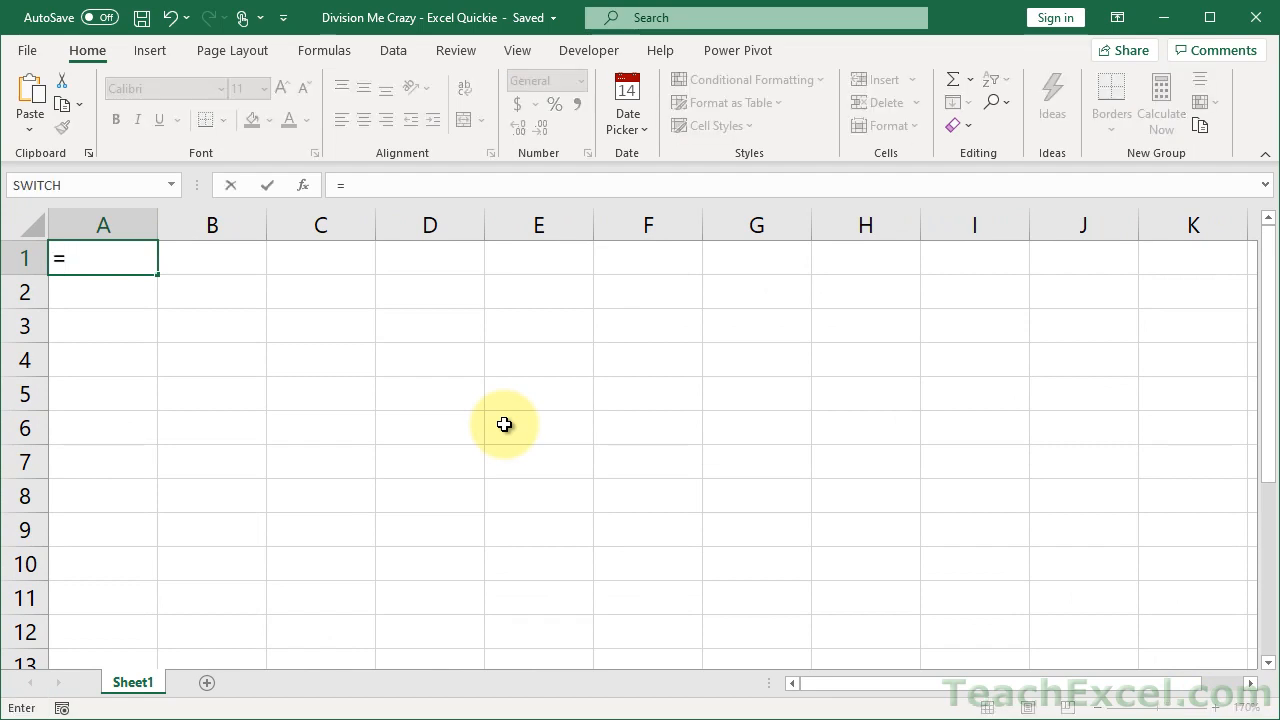
text(10/5)
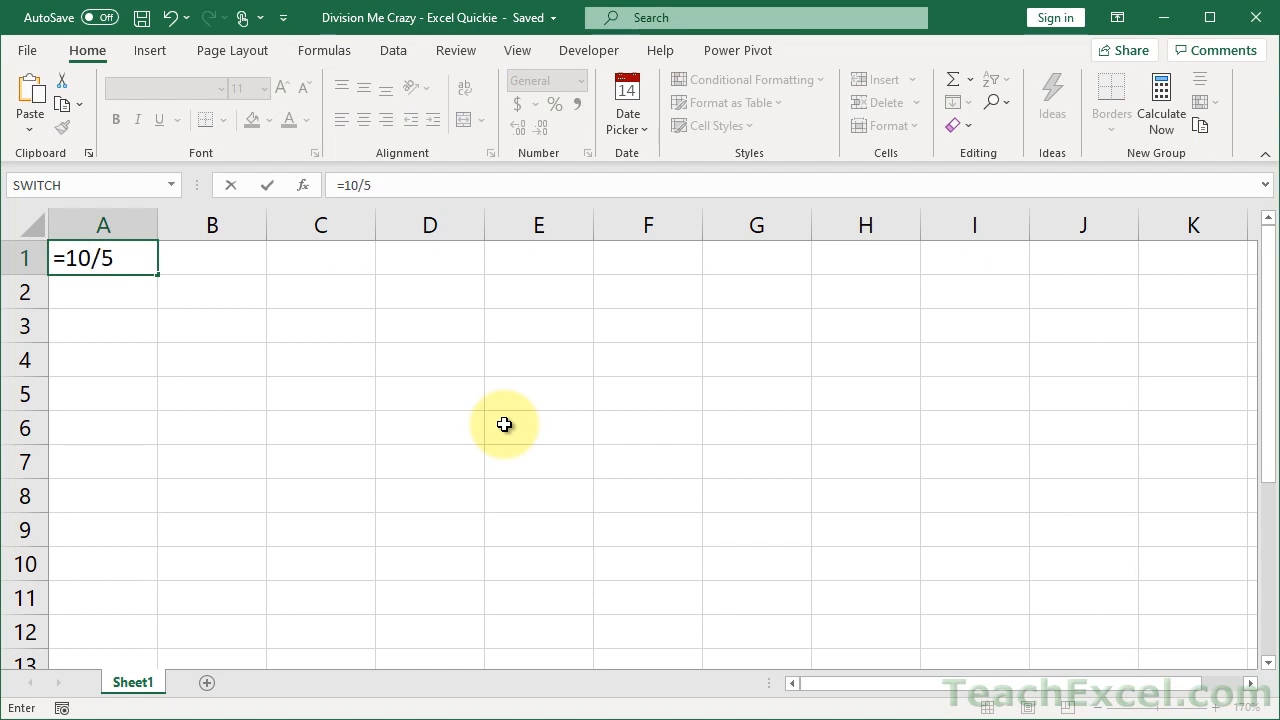
key(Return)
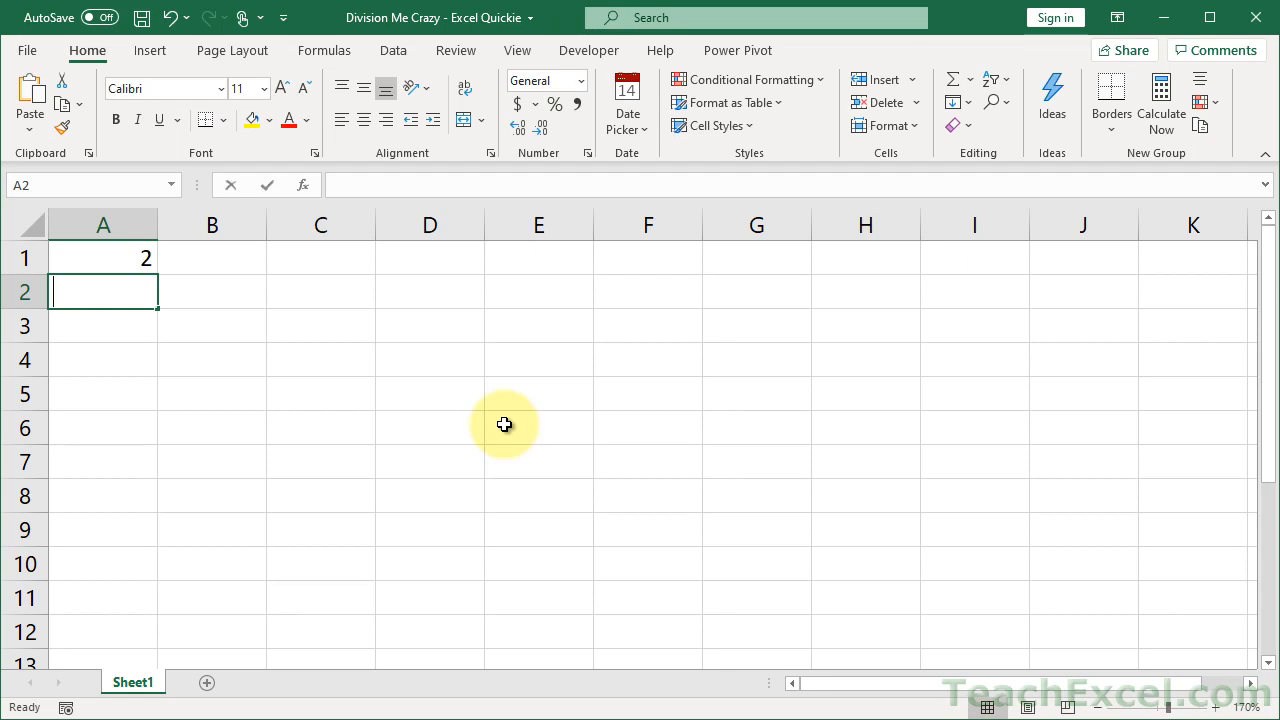
Step: Try =10\5 in A2, dismiss the formula error and abandon it, returning to A1
text(=10\)
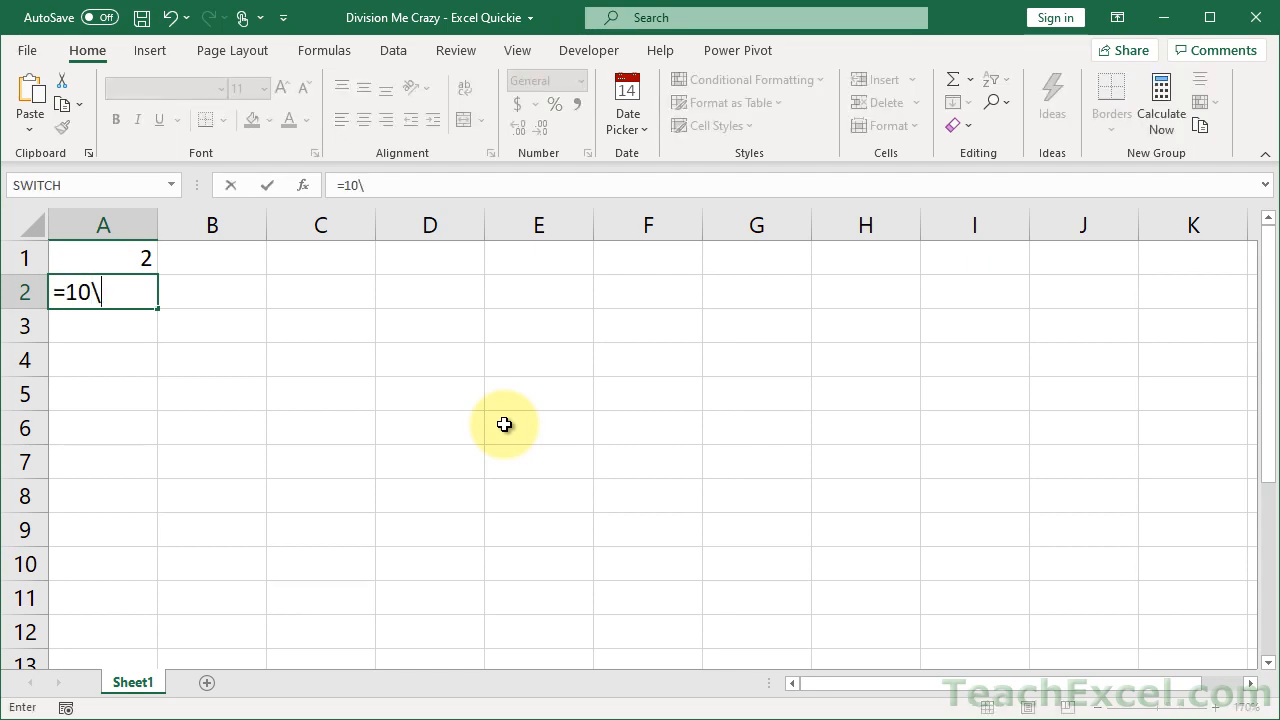
text(5)
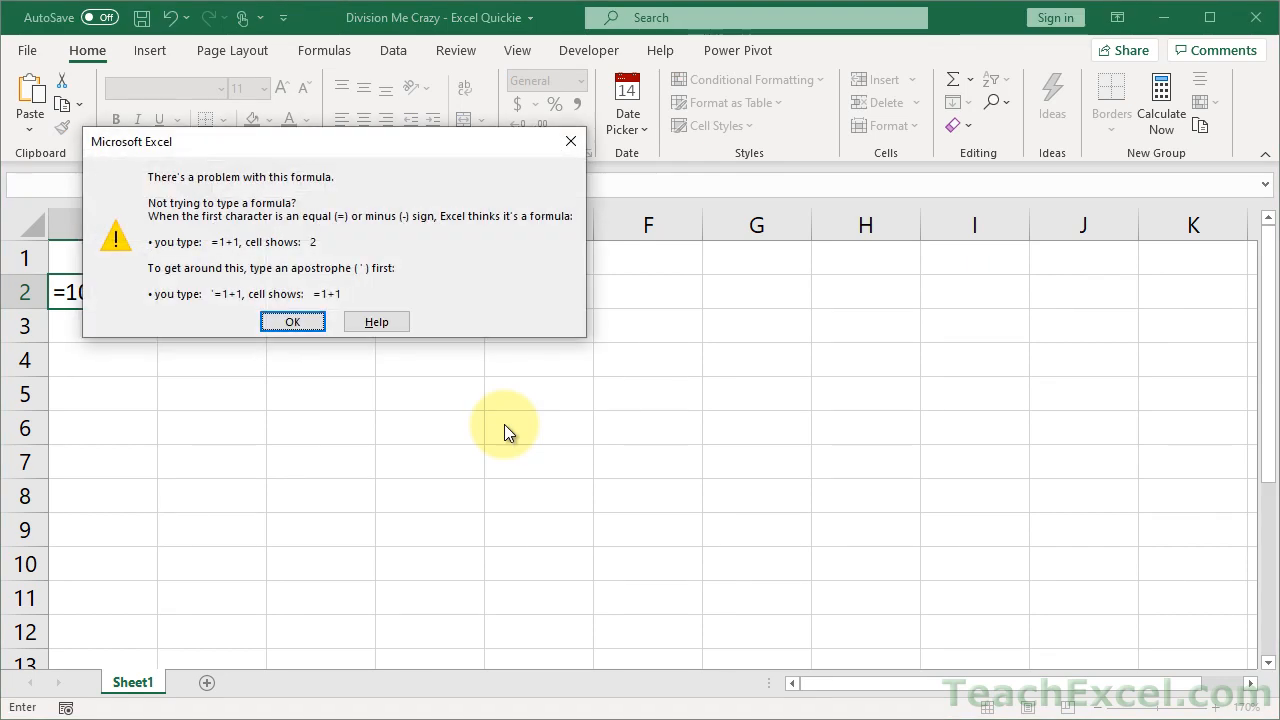
click(292, 320)
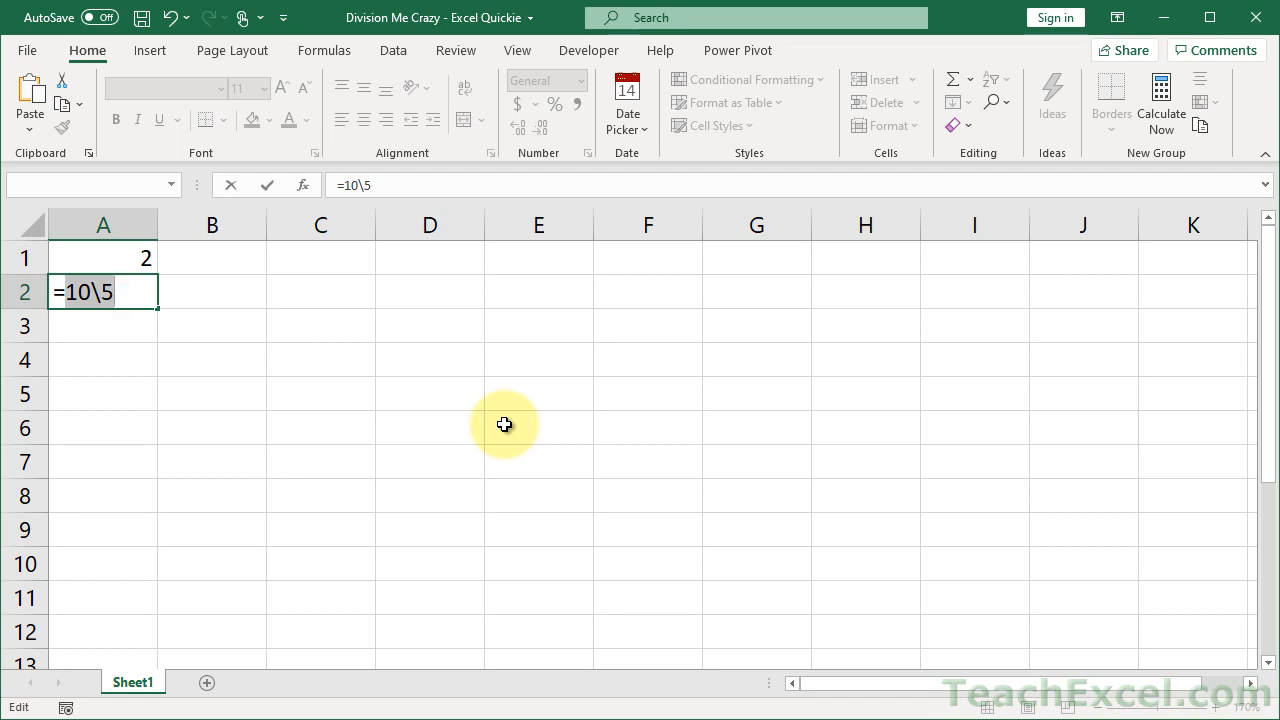
key(Escape)
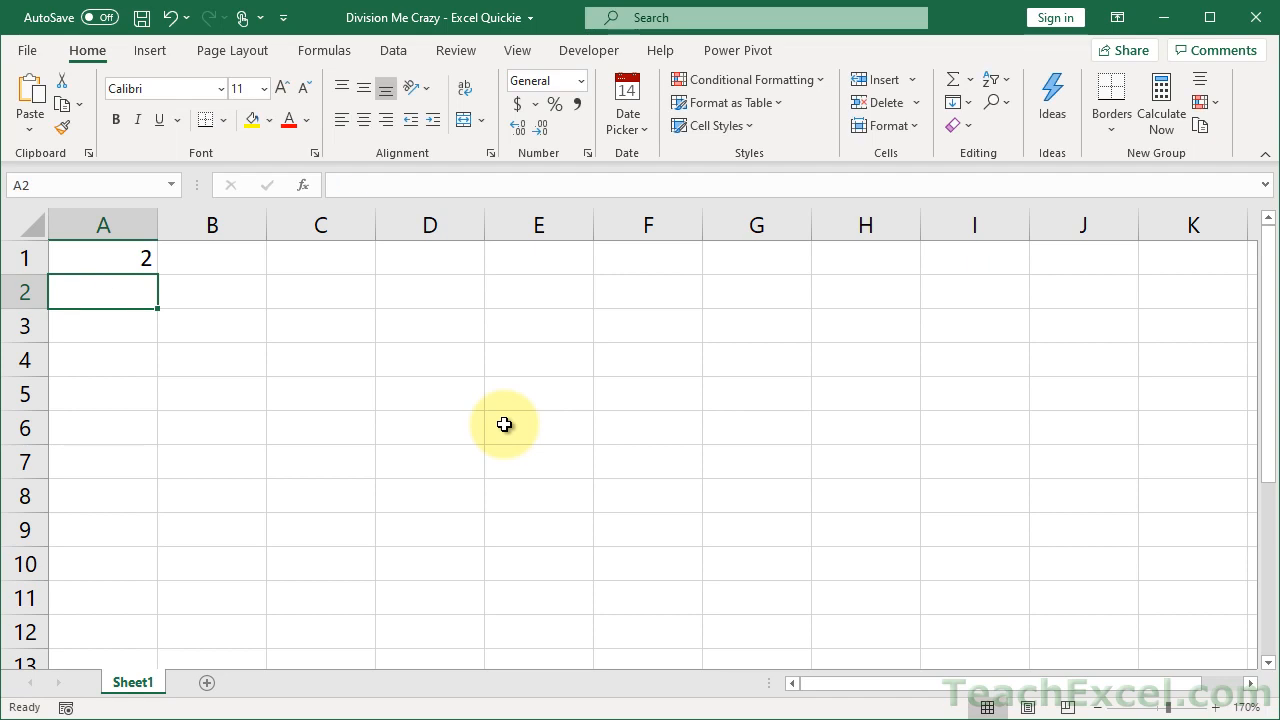
click(102, 258)
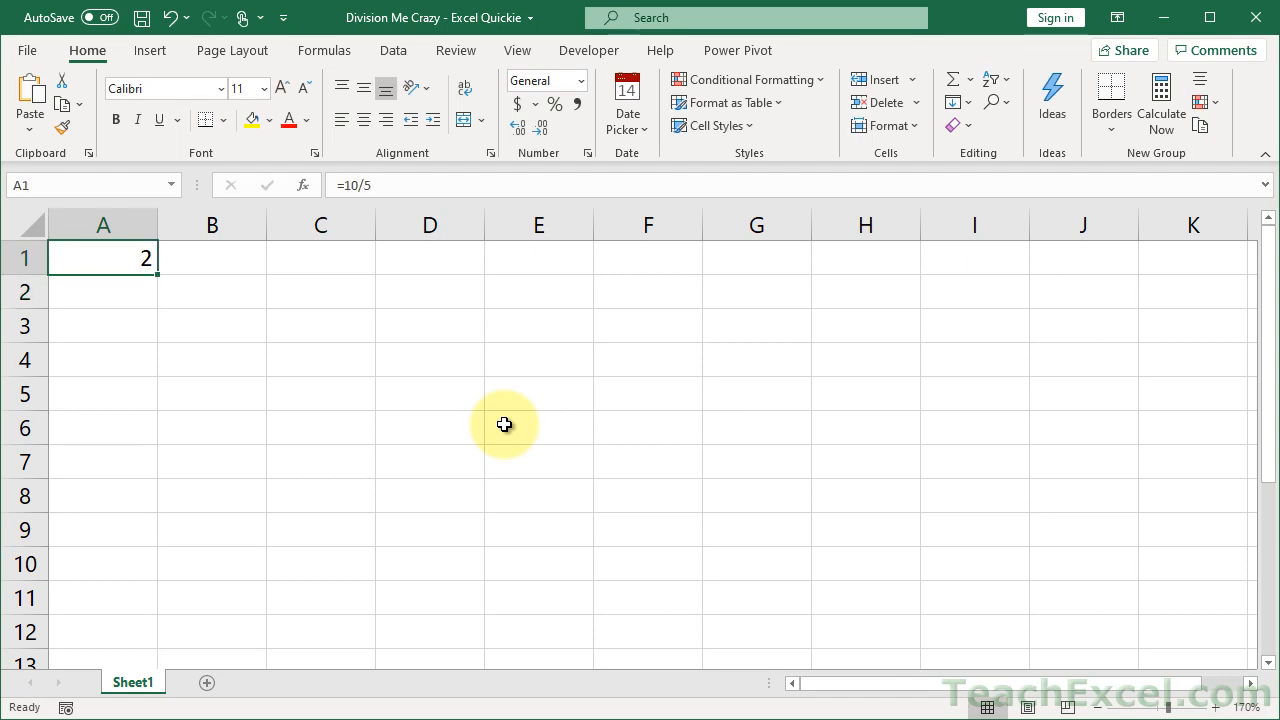
Step: In the VBA editor, create an empty Sub DivisionMeCrazy procedure in Module1
key(alt+F11)
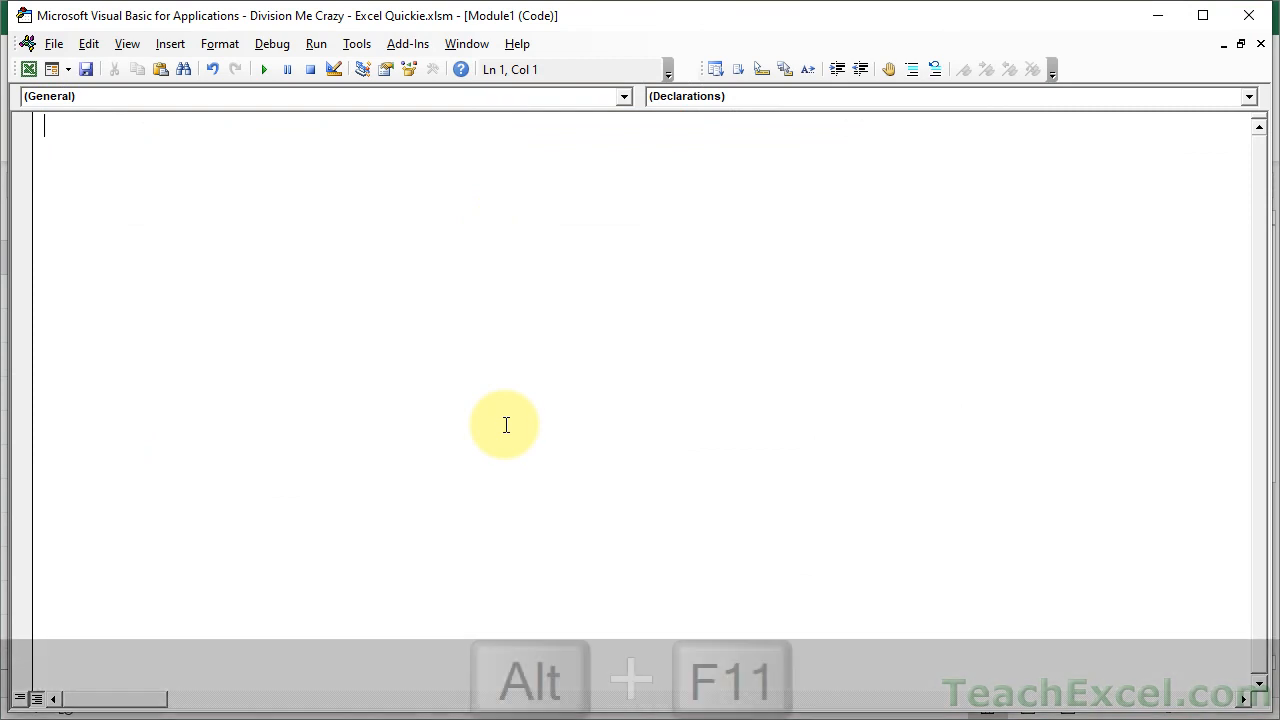
click(170, 44)
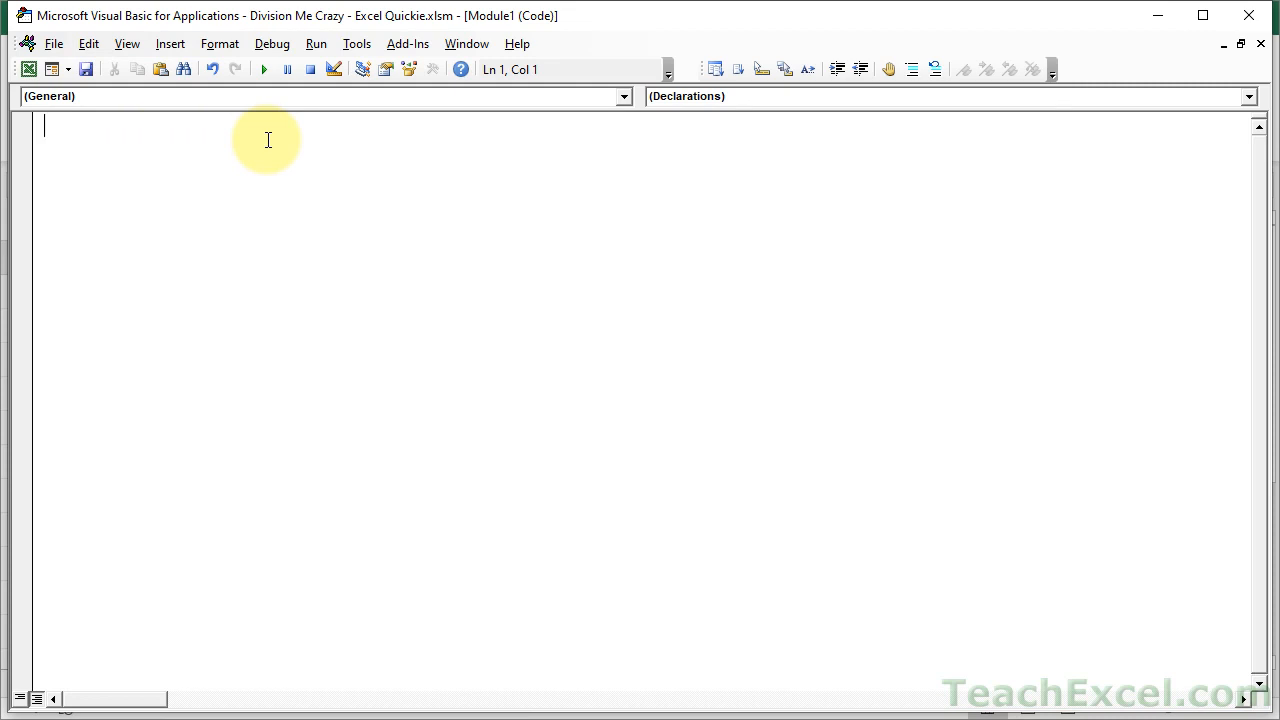
text(sub Divis)
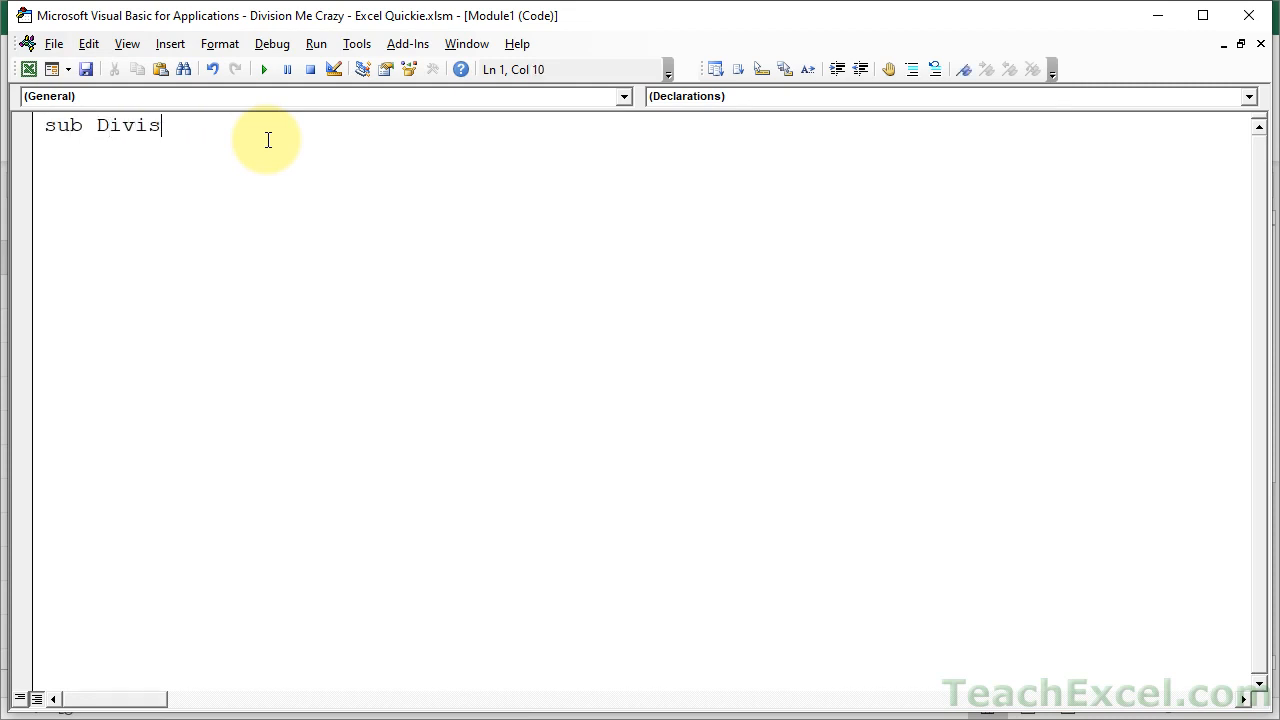
text(ionMeCrazy()
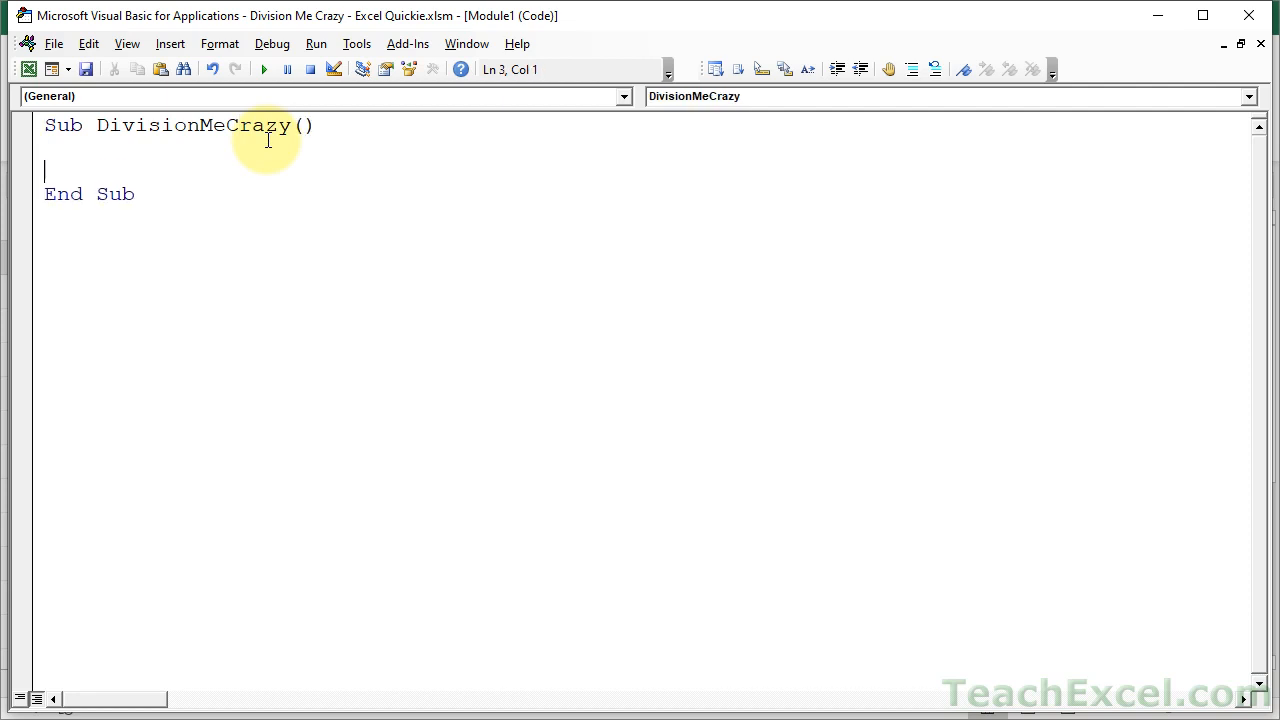
key(Return)
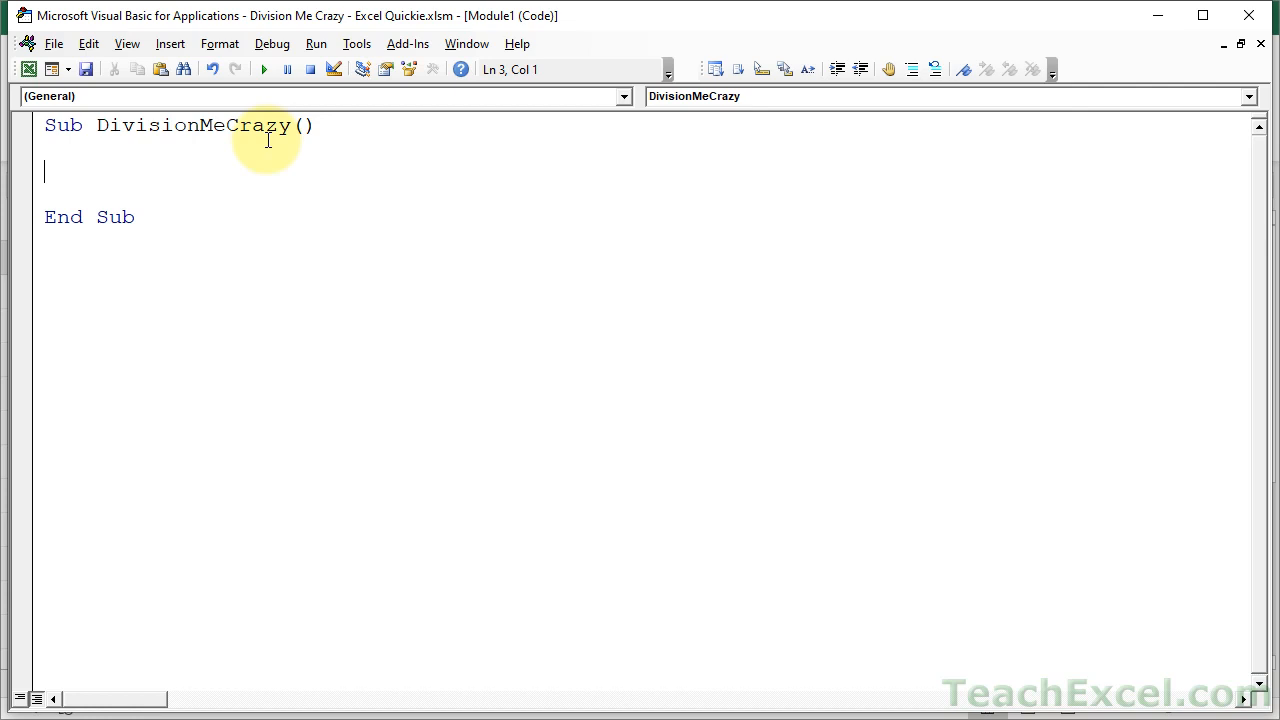
Step: Add a ' Division - Normal comment and the line divisionRegular = 11 / 3
text(')
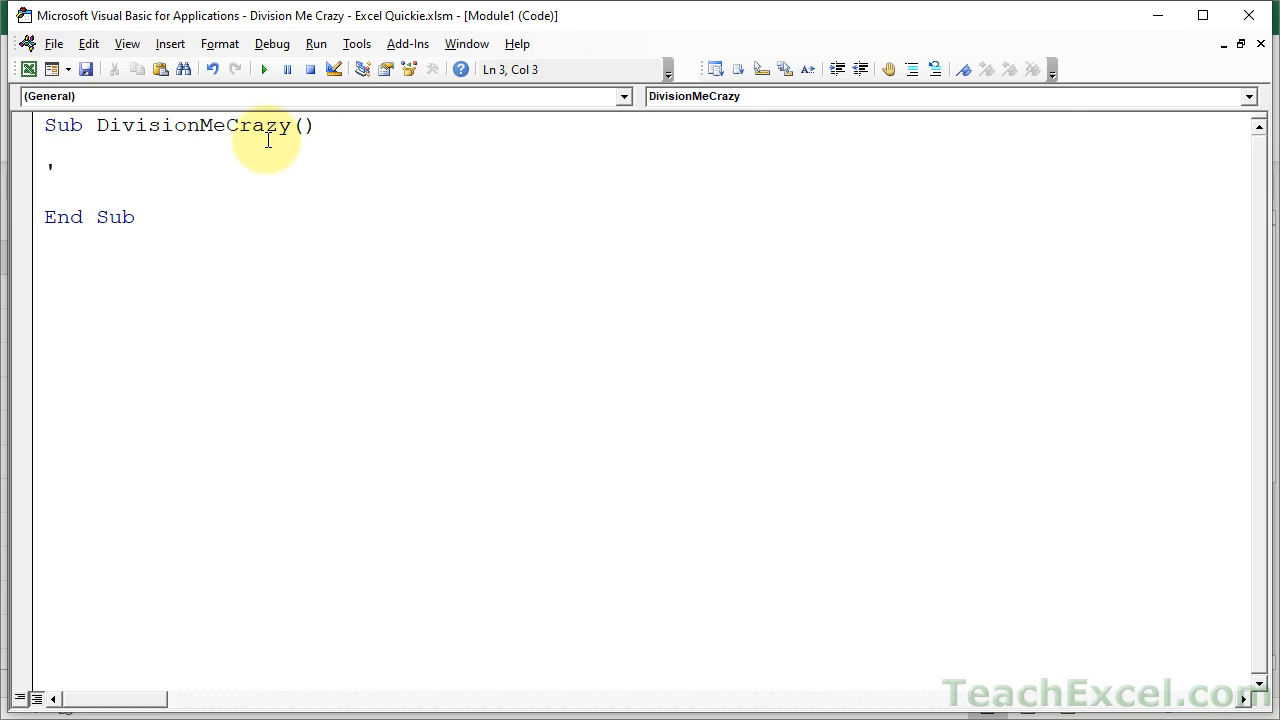
text(Division - Normal)
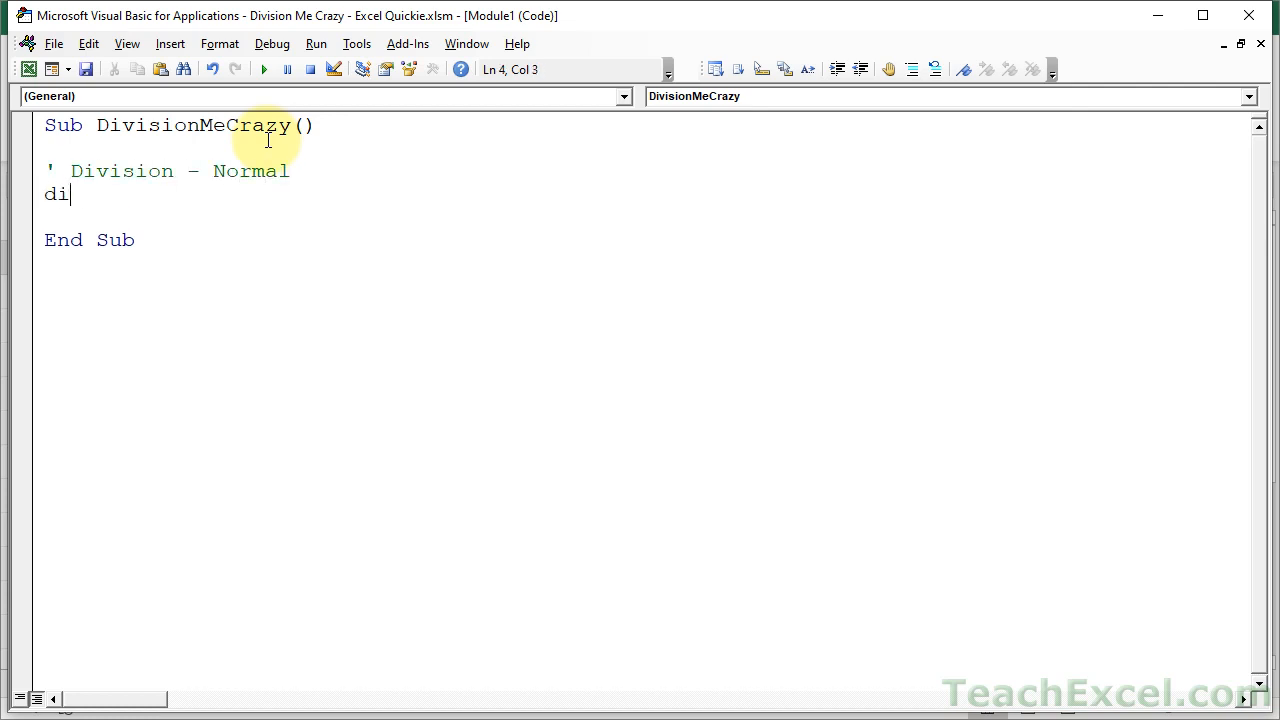
text(visionRe)
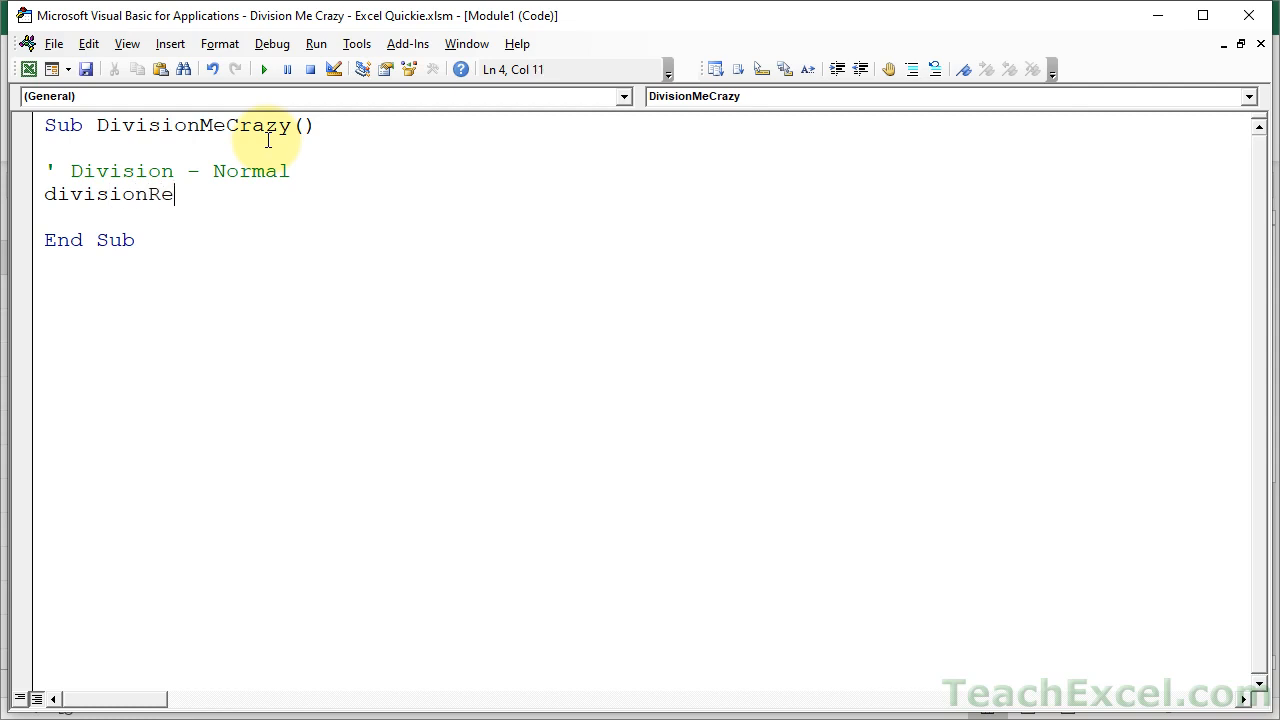
text(gular =)
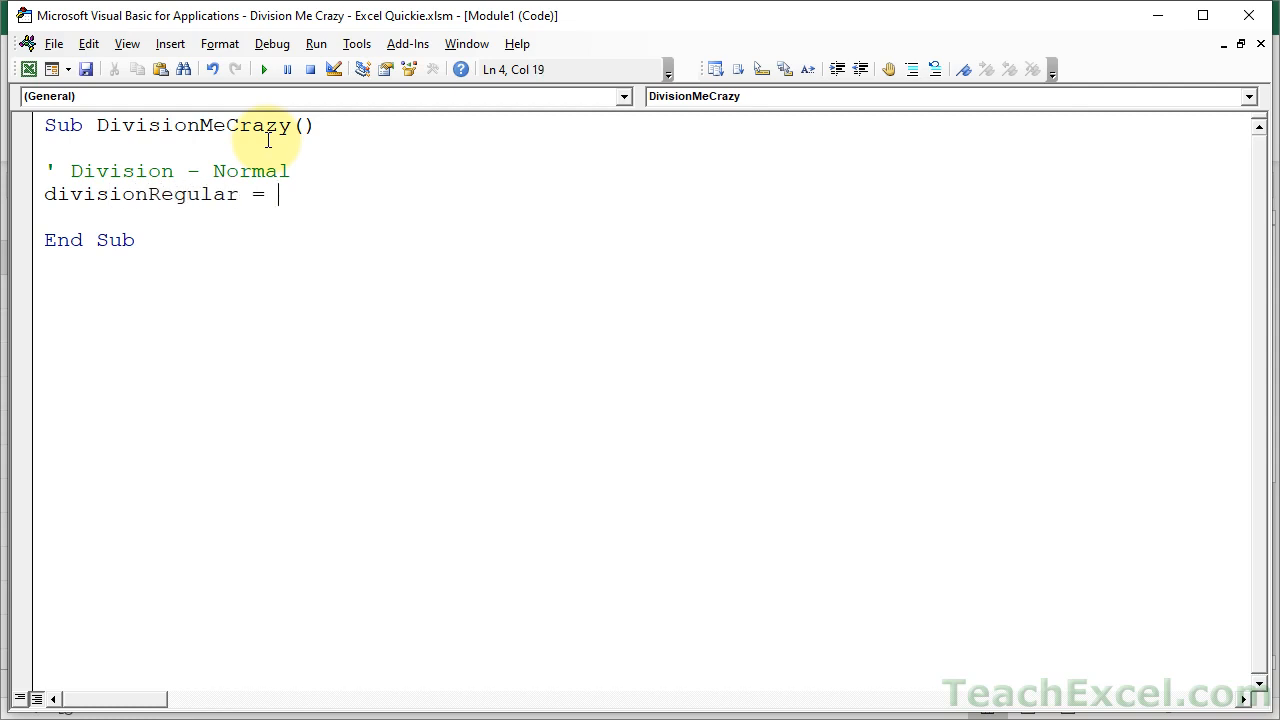
text(11/3)
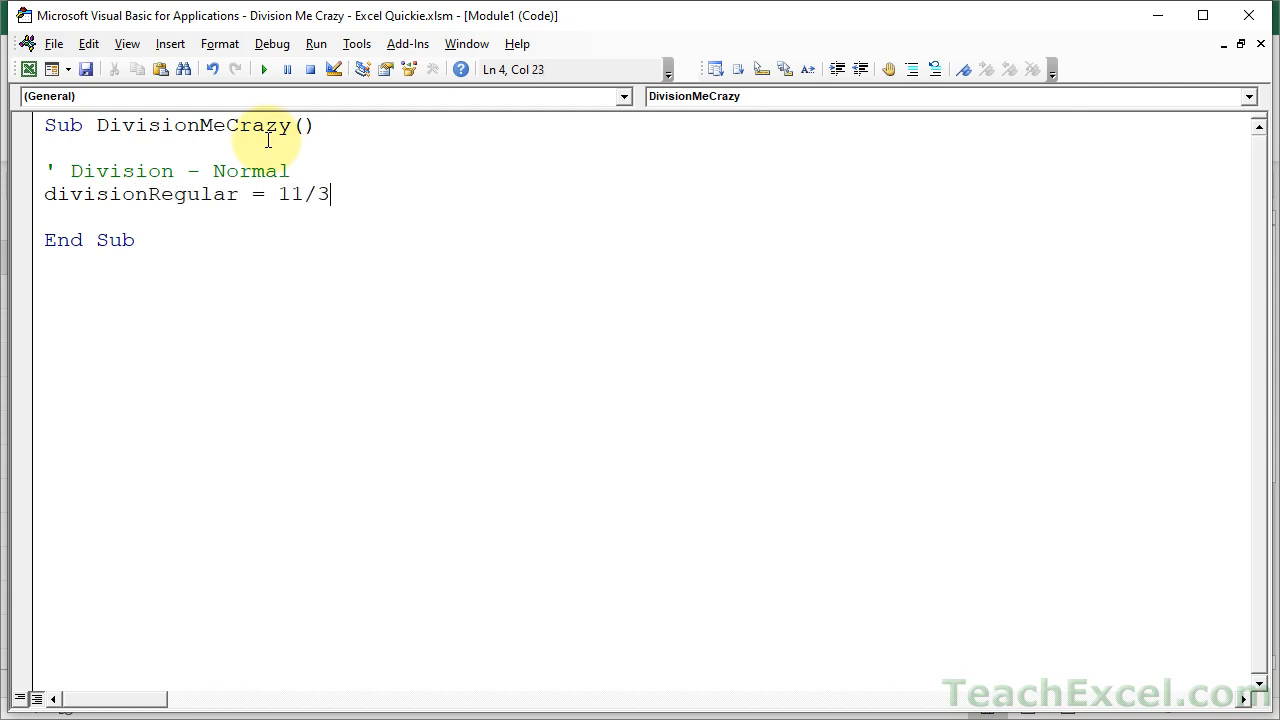
key(enter)
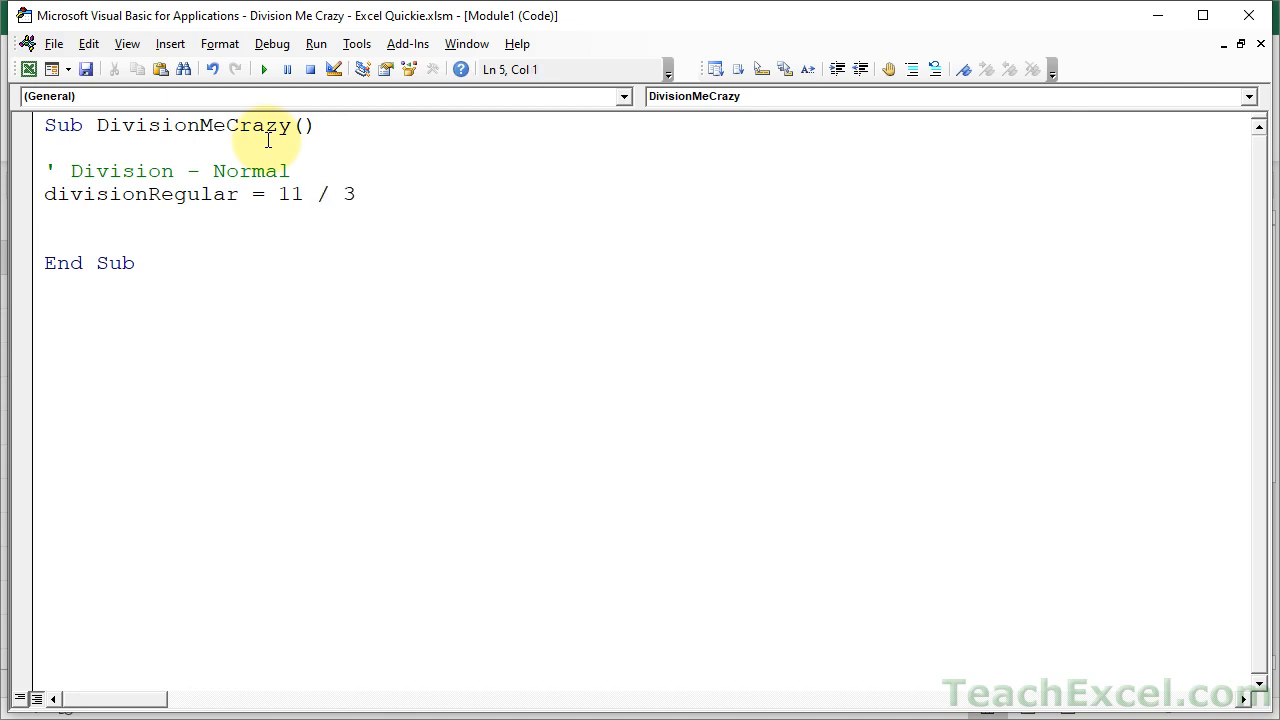
Step: Show divisionRegular in a message box with MsgBox divisionRegular
text(msgbox)
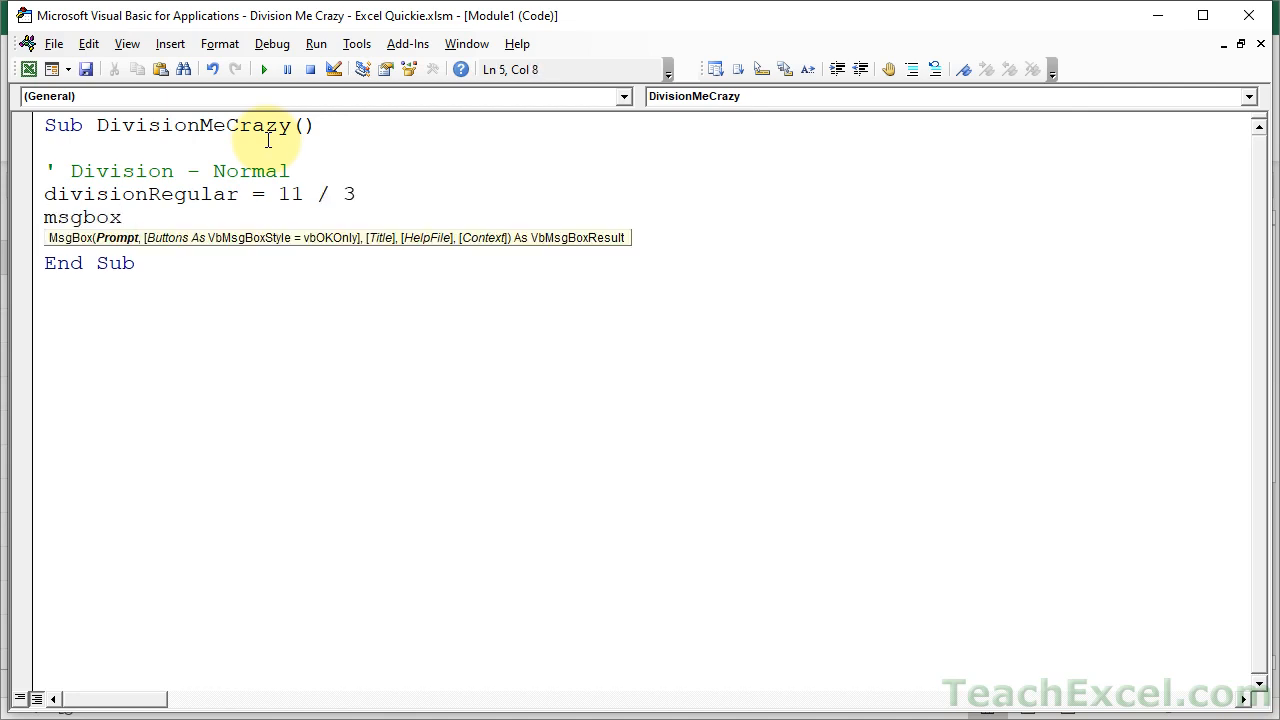
text(division)
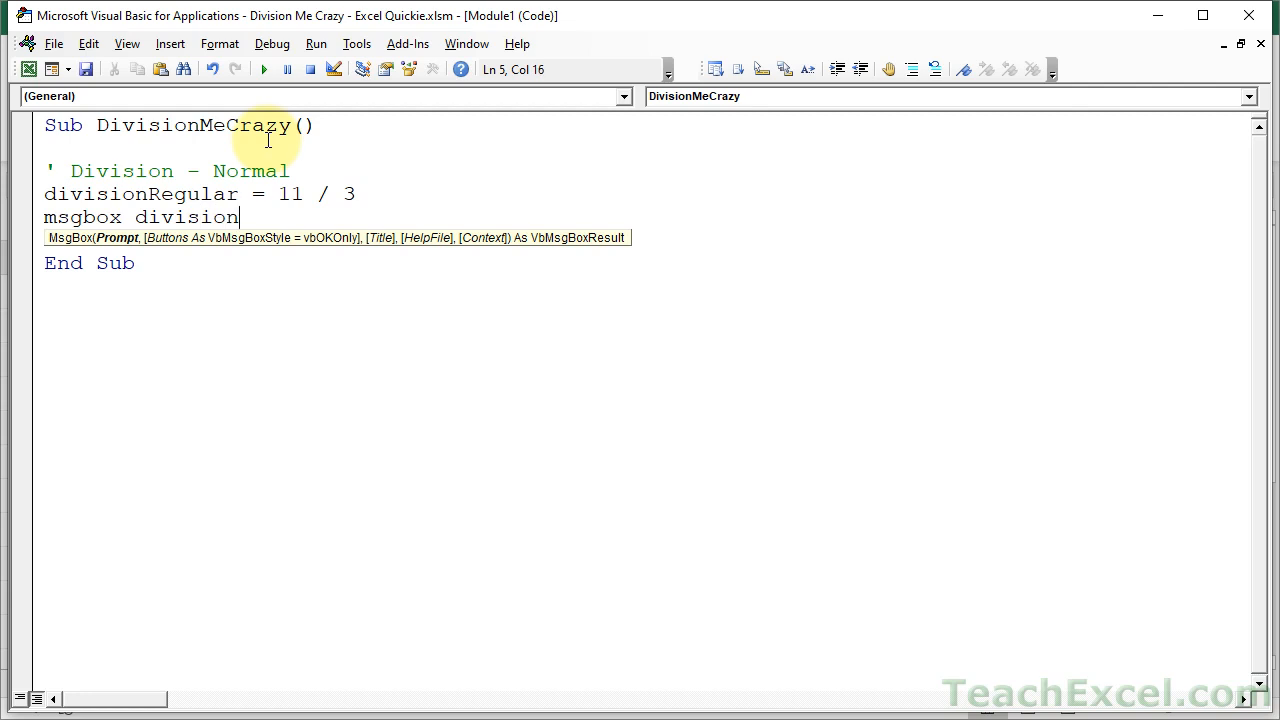
key(Return)
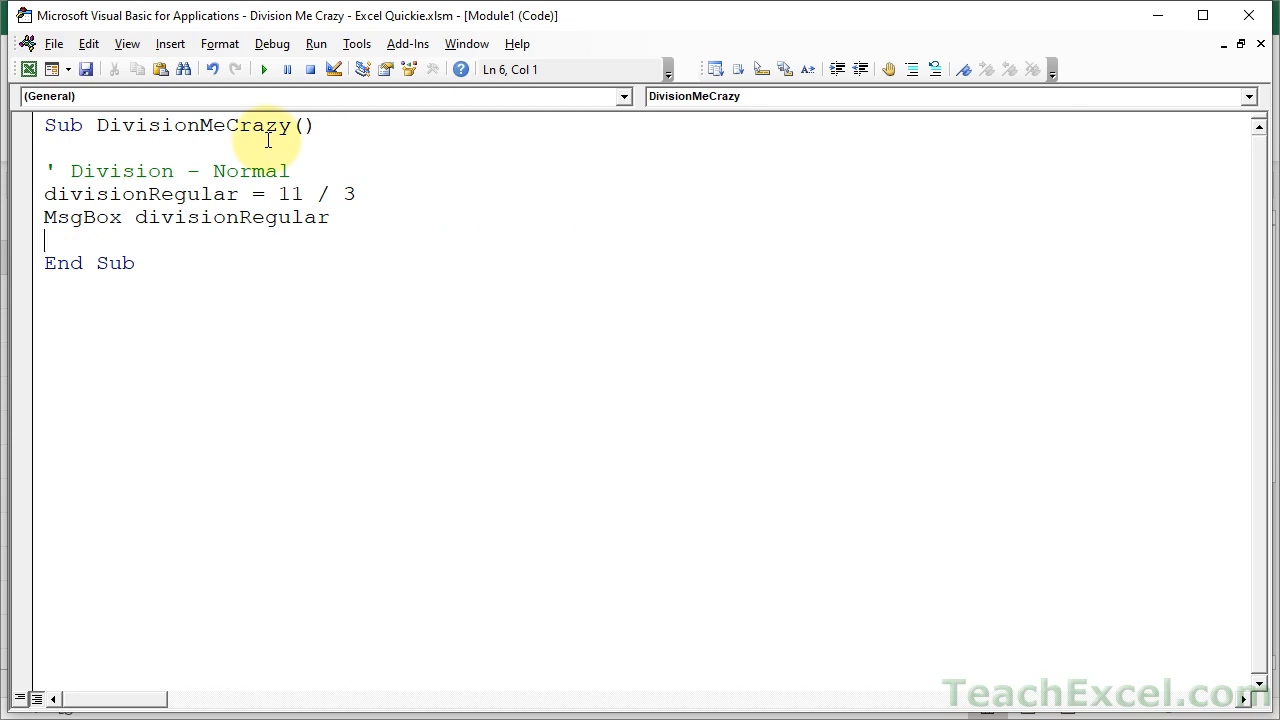
click(264, 68)
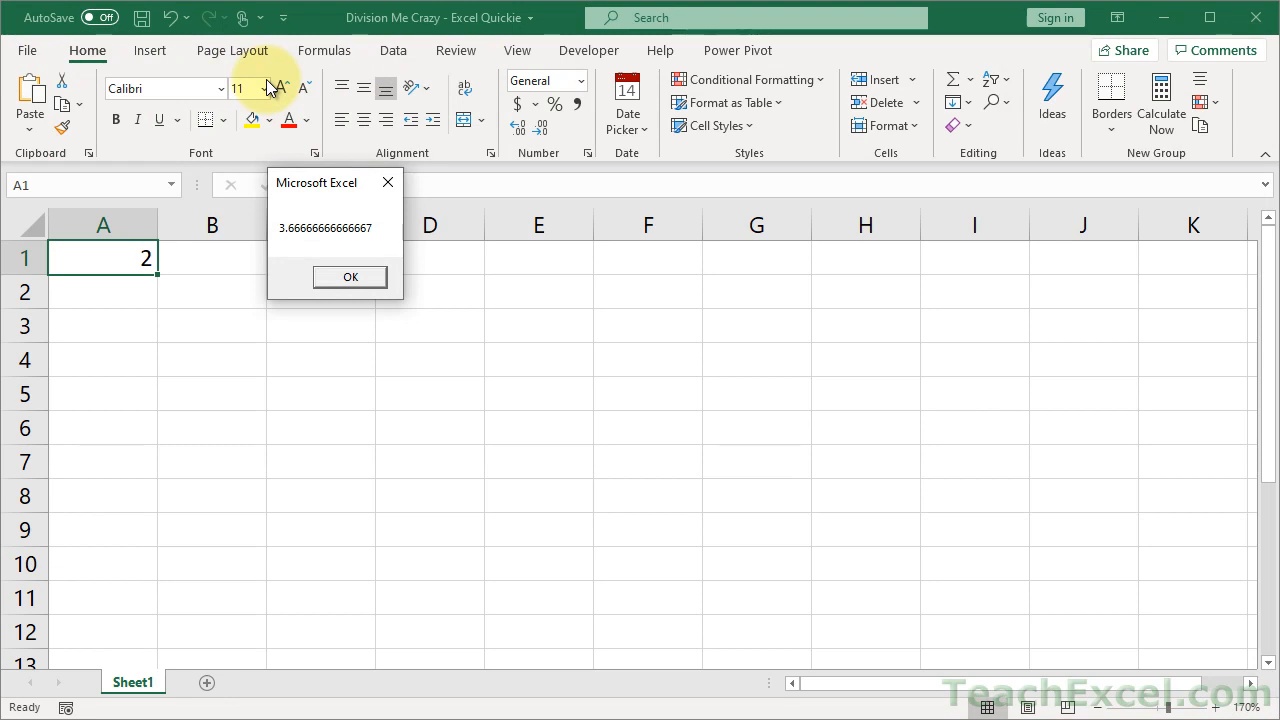
click(350, 276)
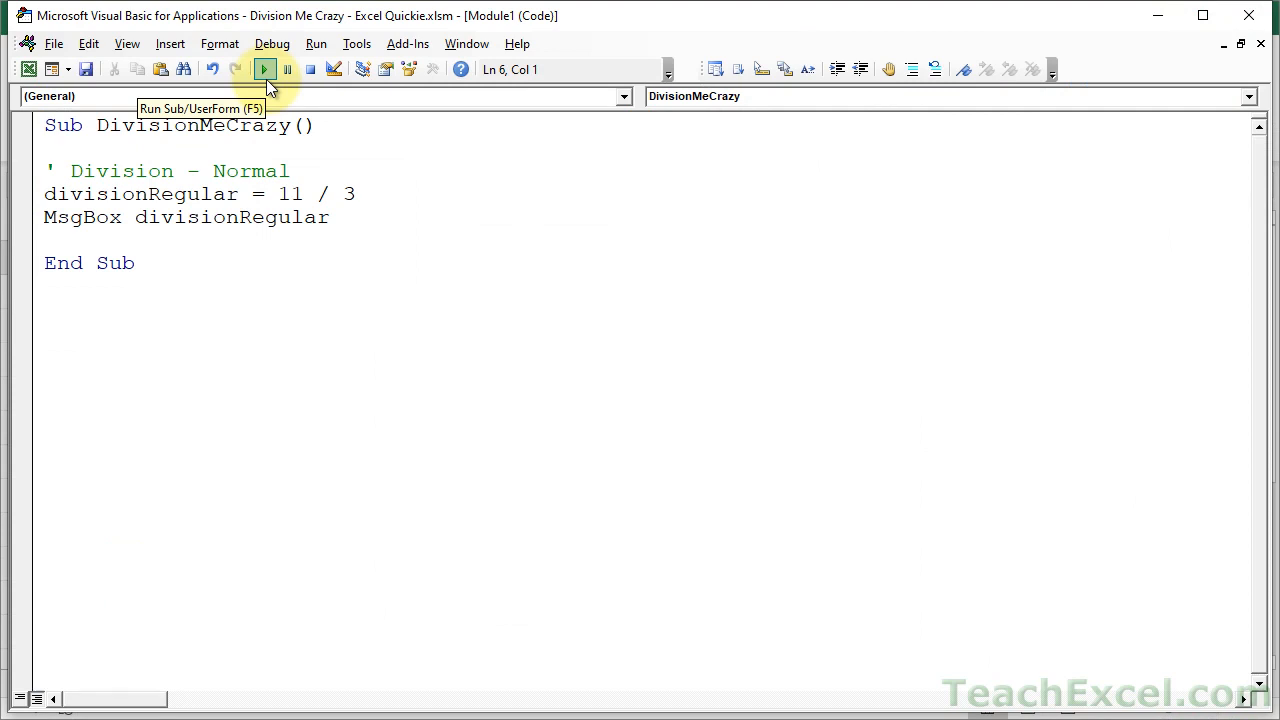
Step: Add a ' Division - Integer comment and the line divisionInteger1 = 11 \ 3
text(')
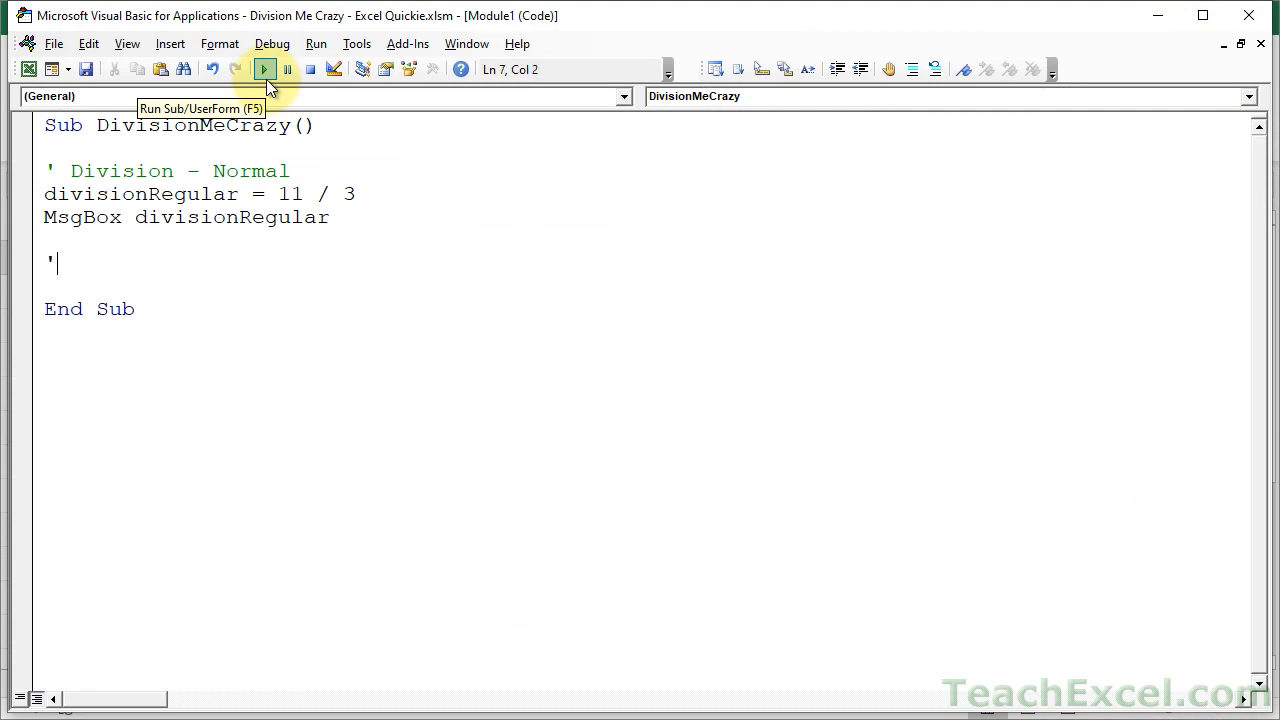
text(Division -)
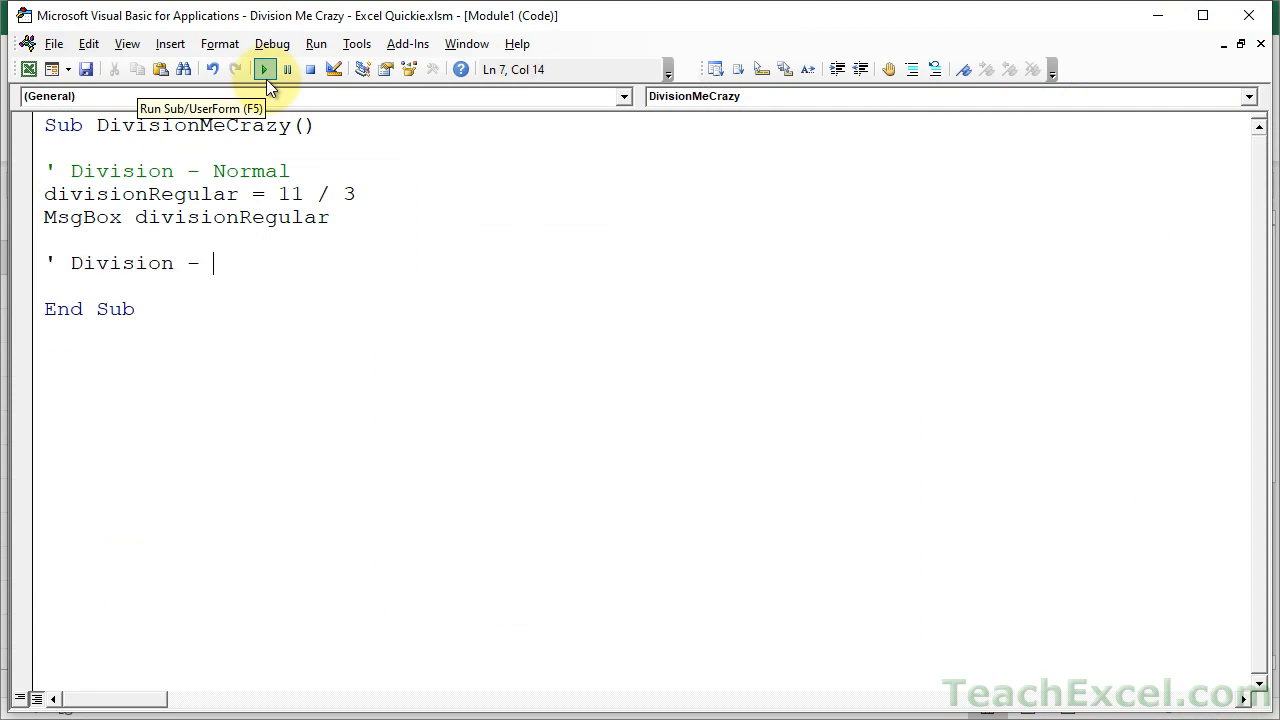
text(Integer)
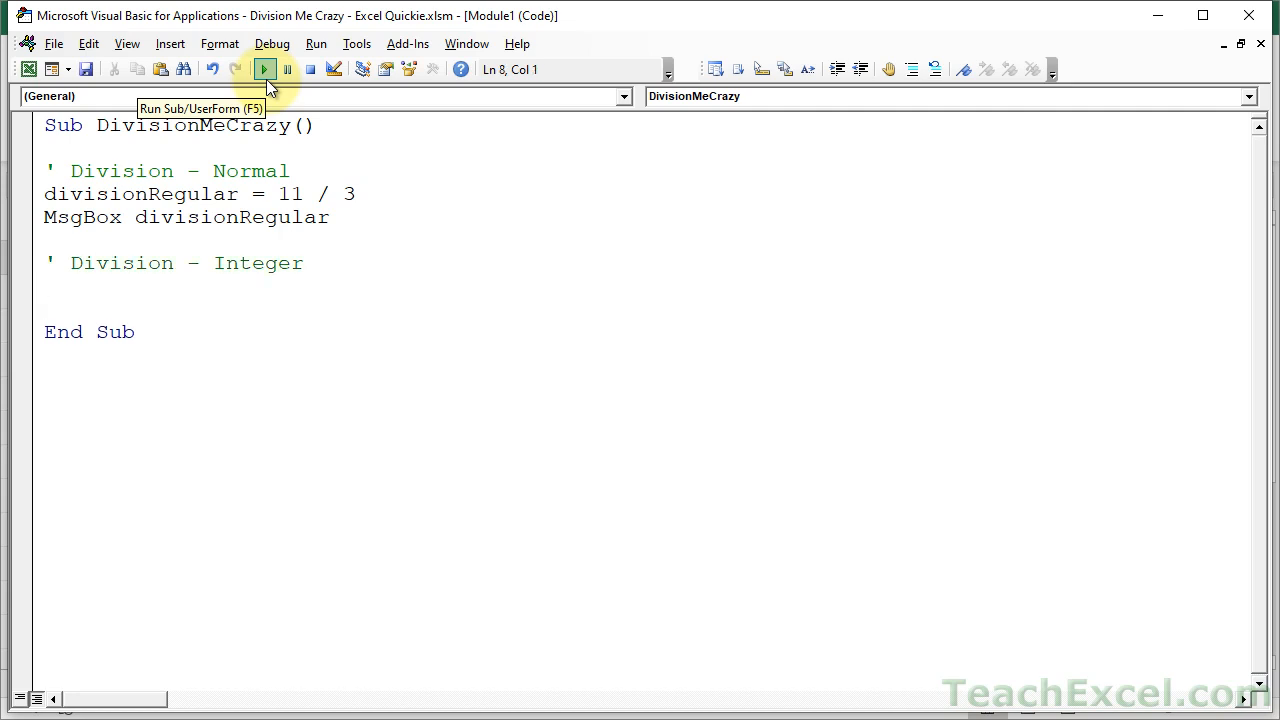
text(divisio)
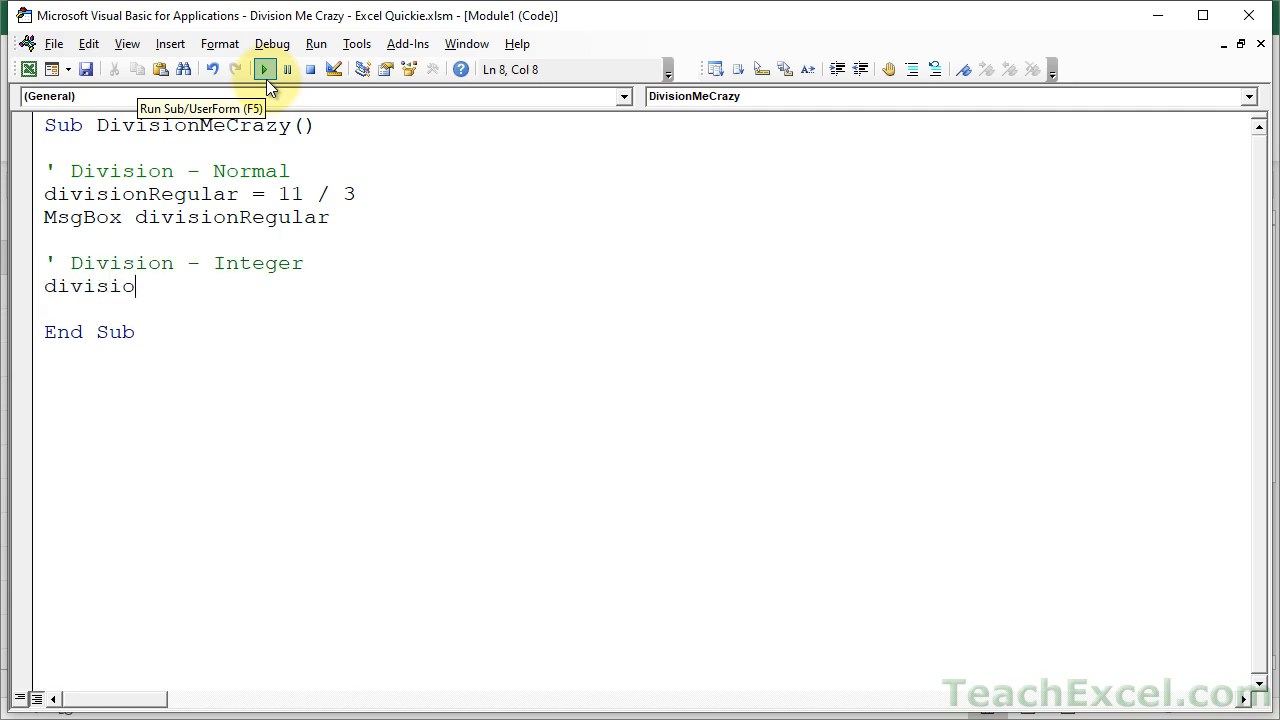
text(nInteger1)
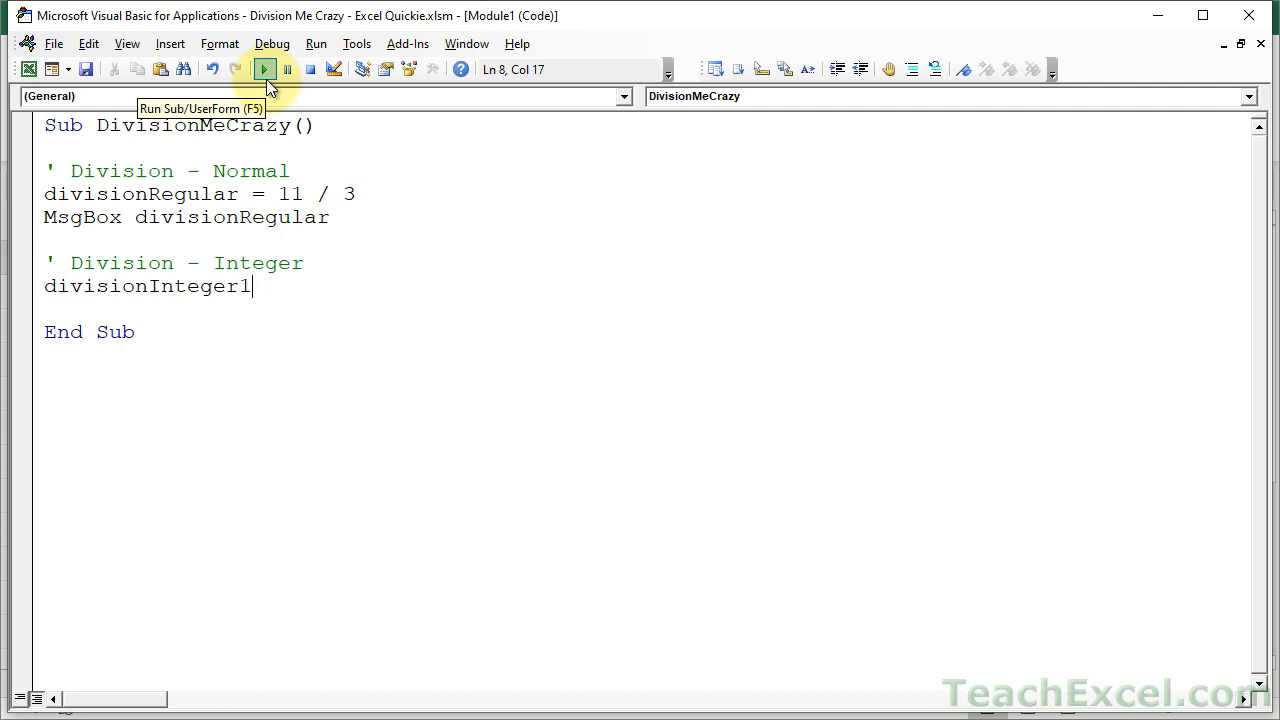
text(= 1)
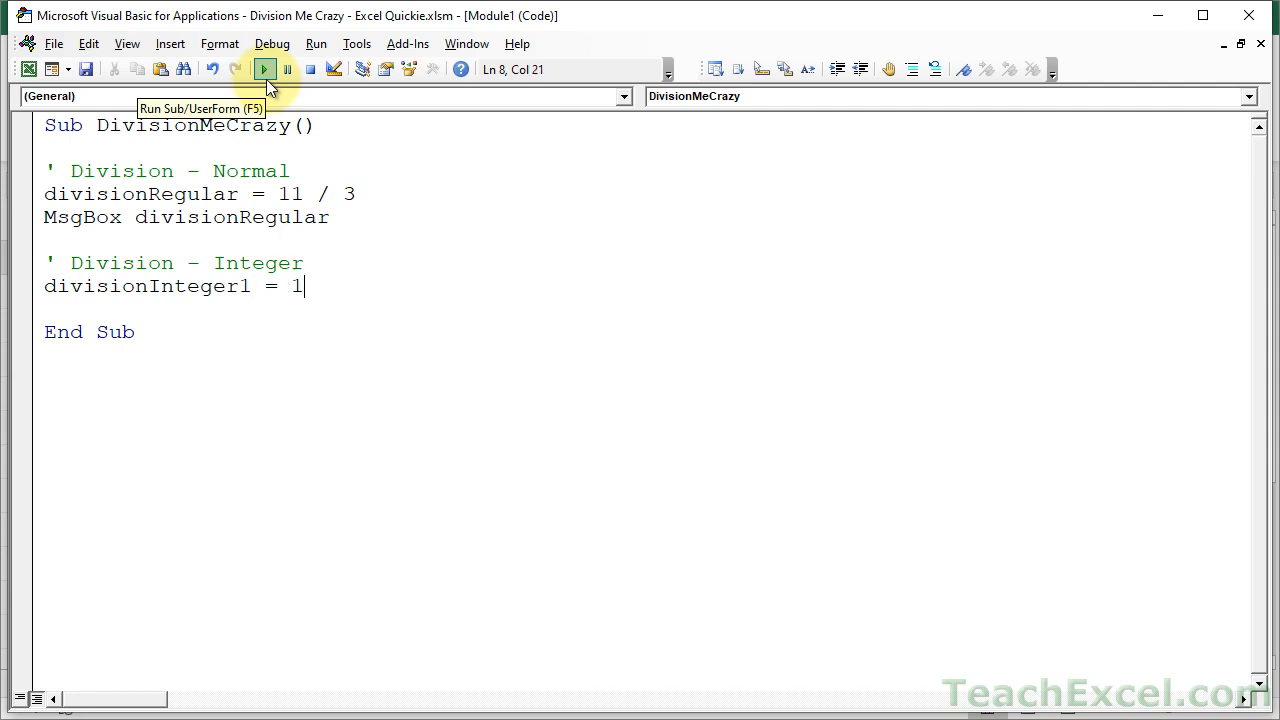
text(1)
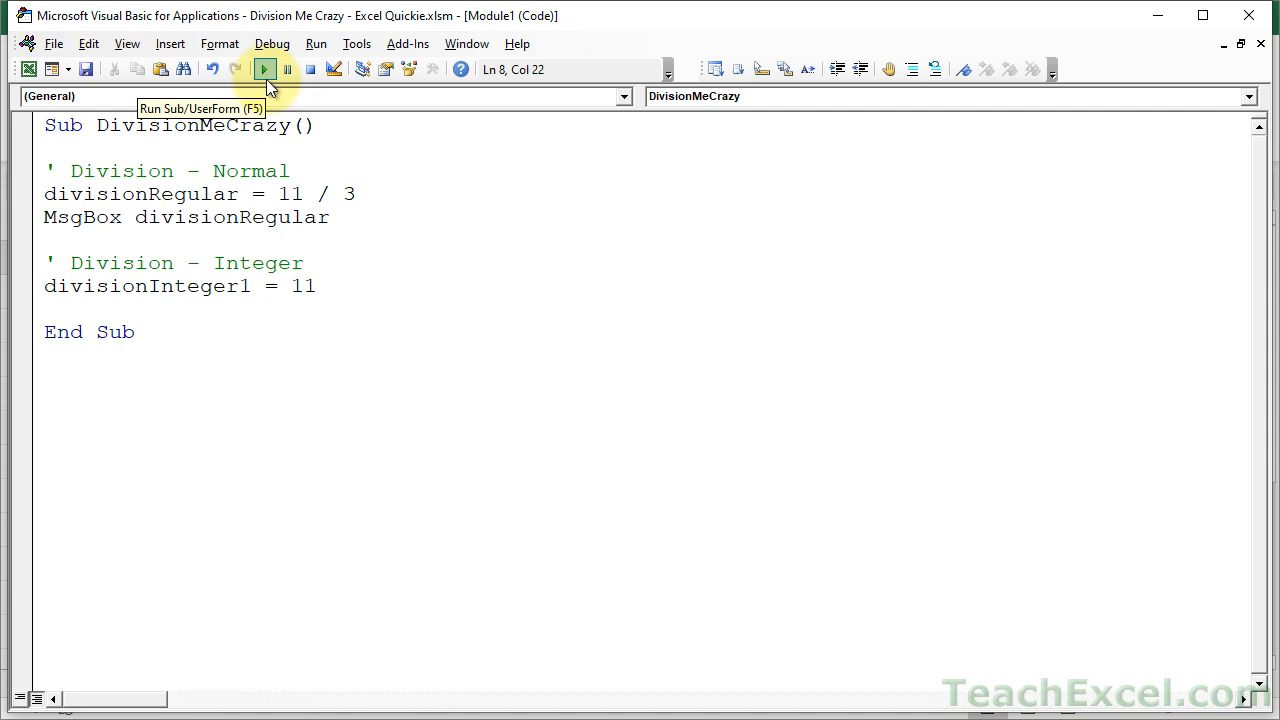
text(\3)
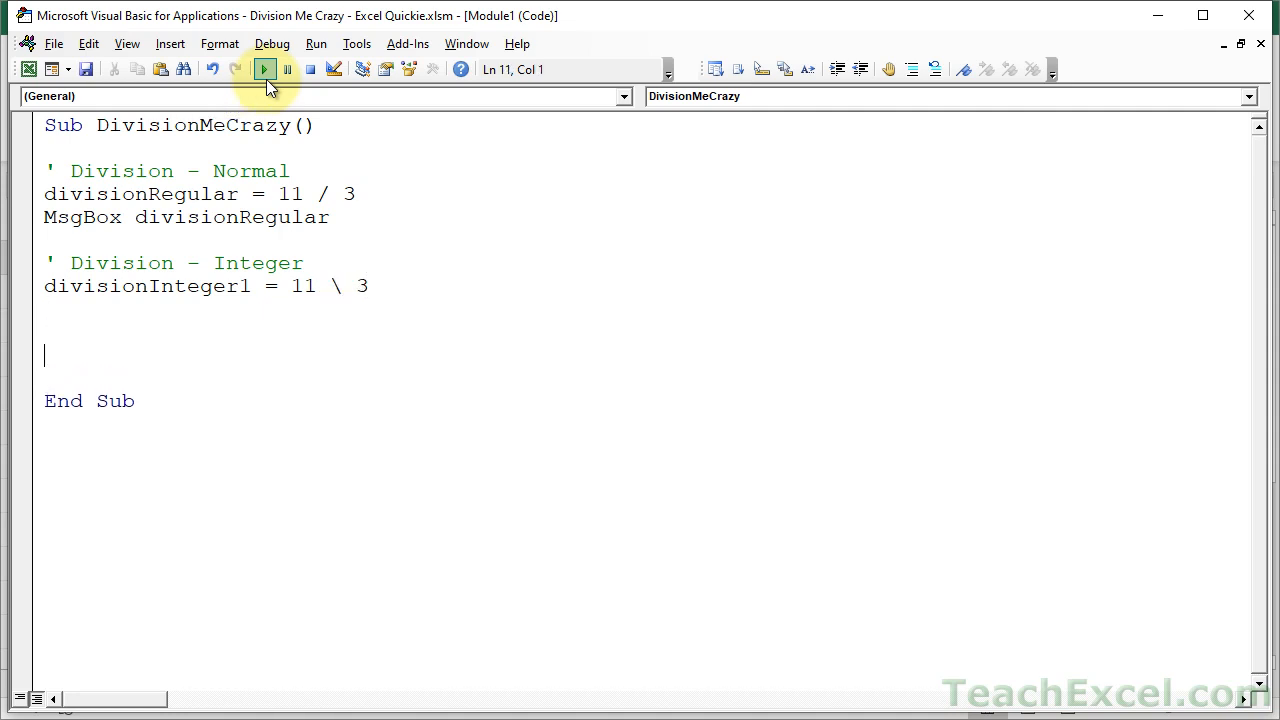
Step: Show divisionInteger1 in a message box with MsgBox divisionInteger1
text(msgbox)
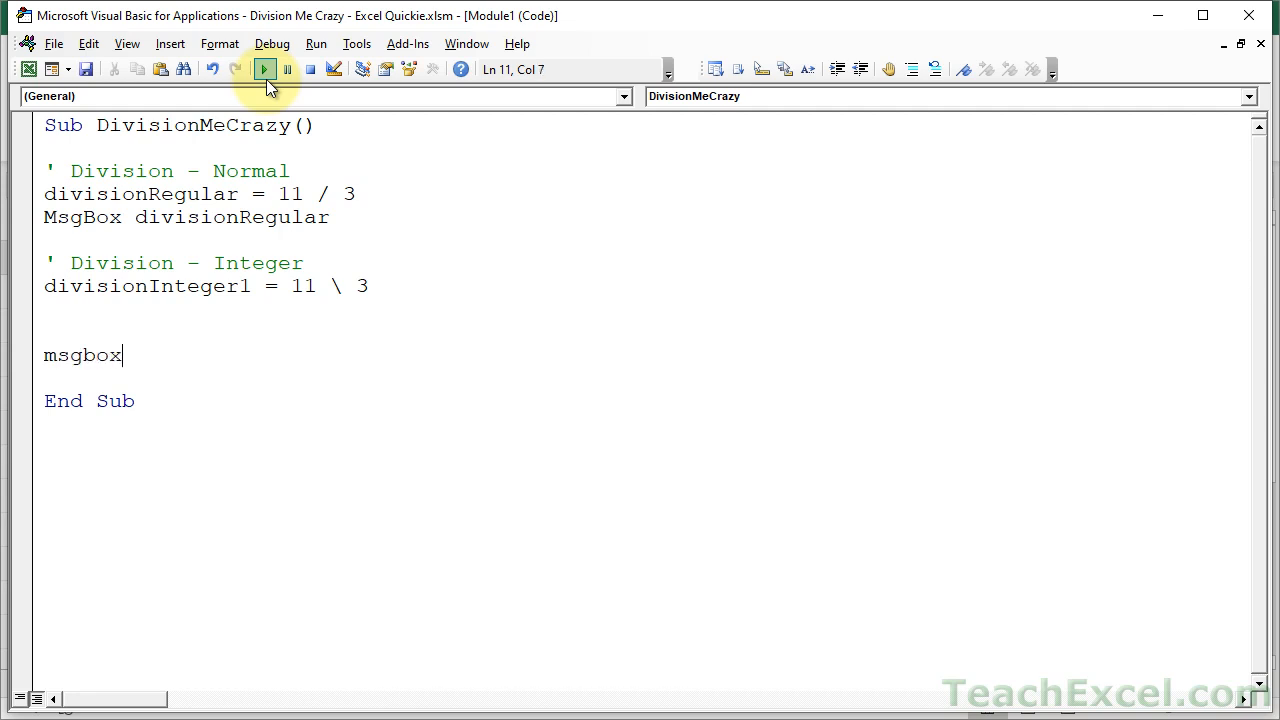
text(divisionInt)
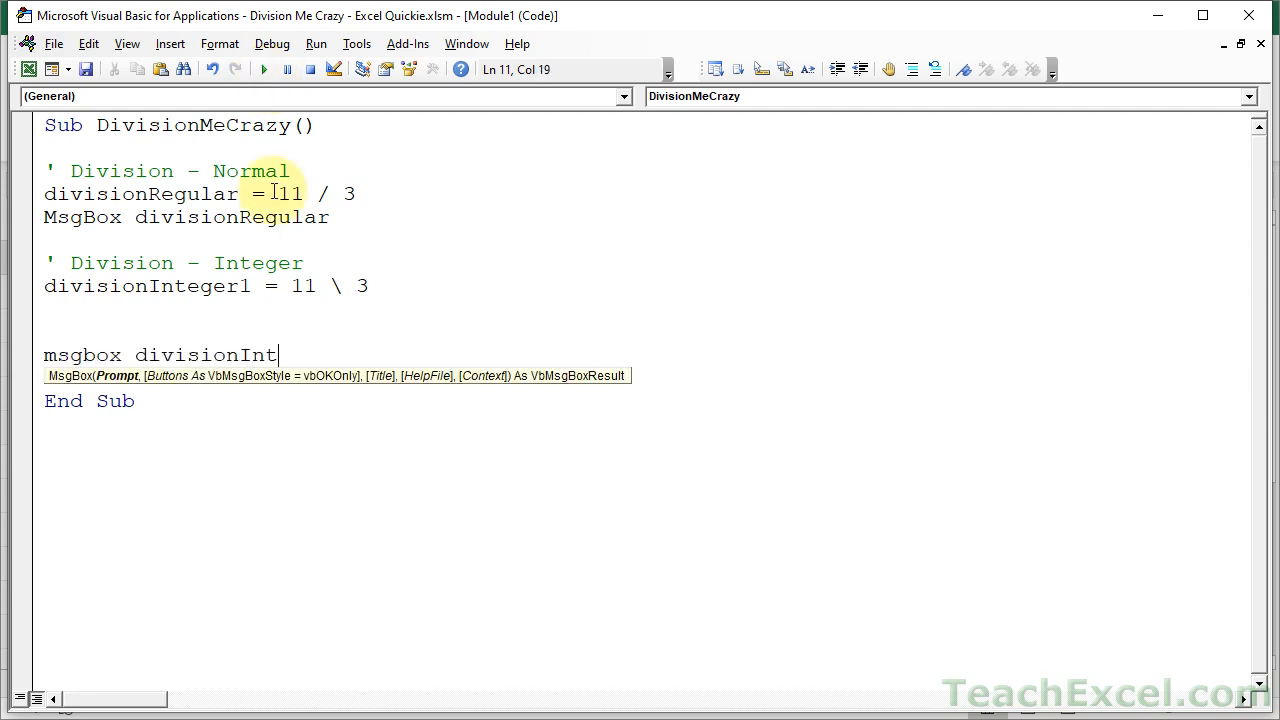
text(eger1)
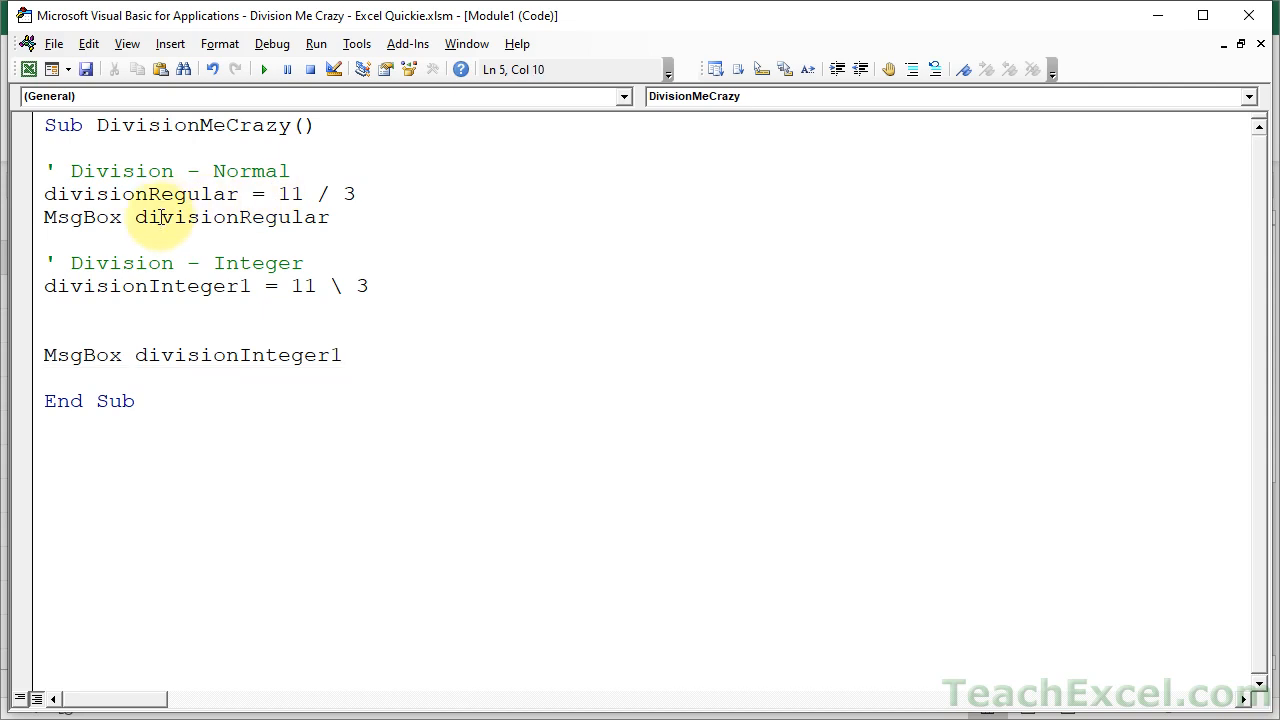
click(164, 354)
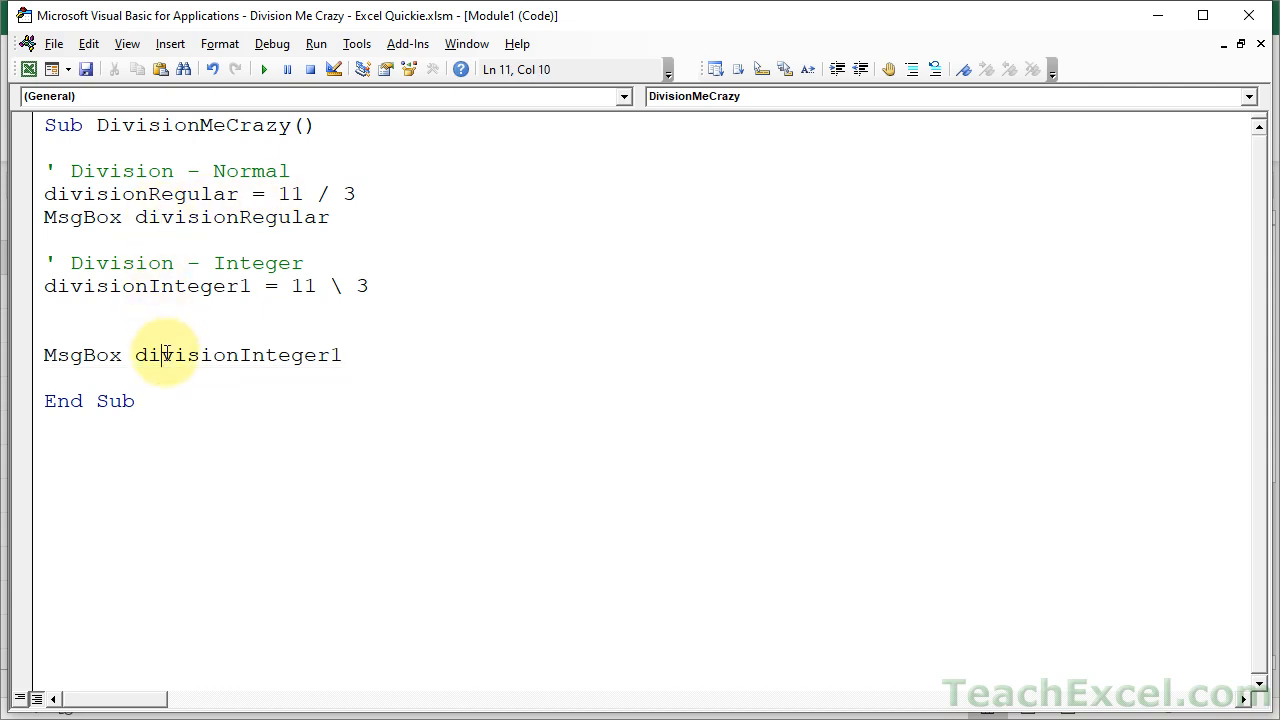
click(264, 68)
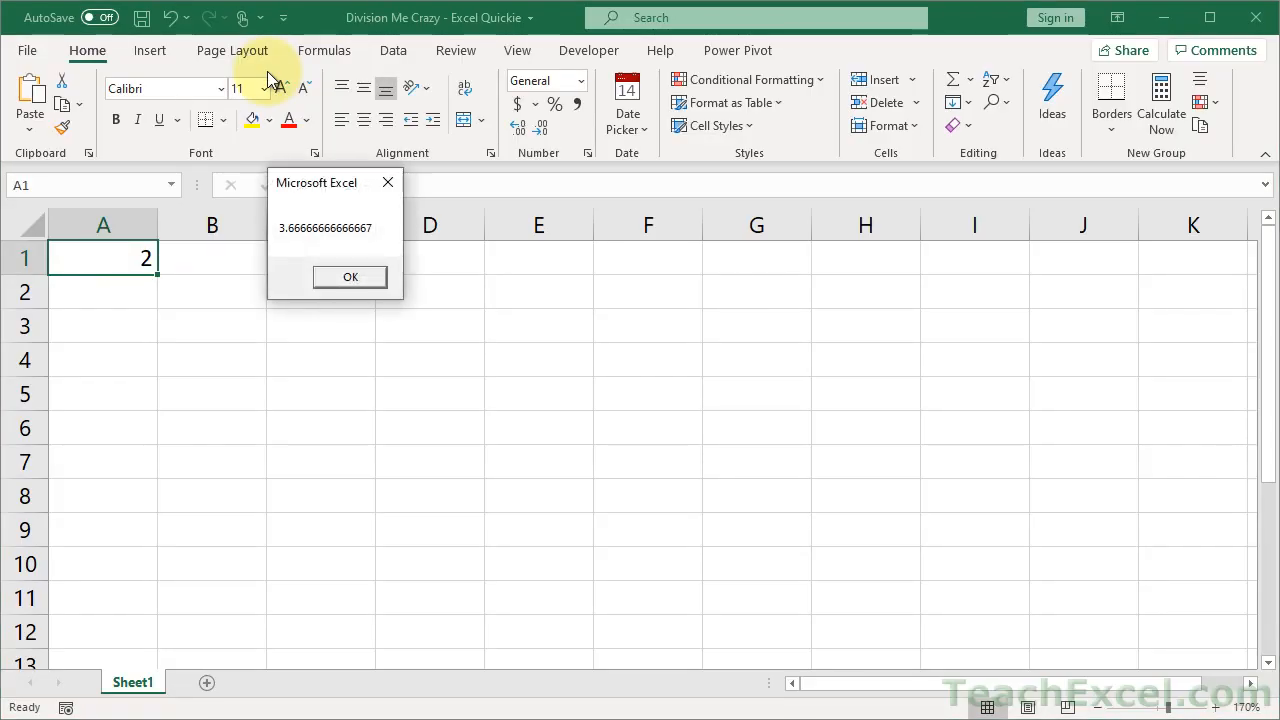
click(350, 276)
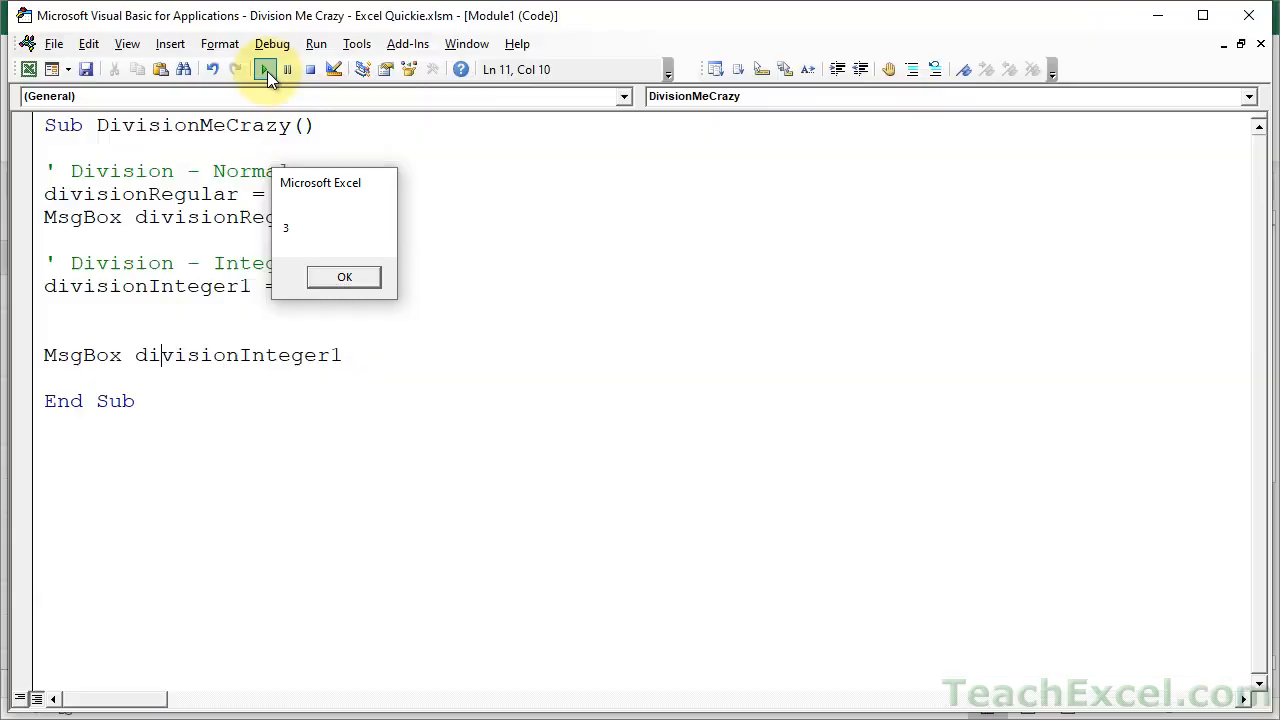
click(344, 276)
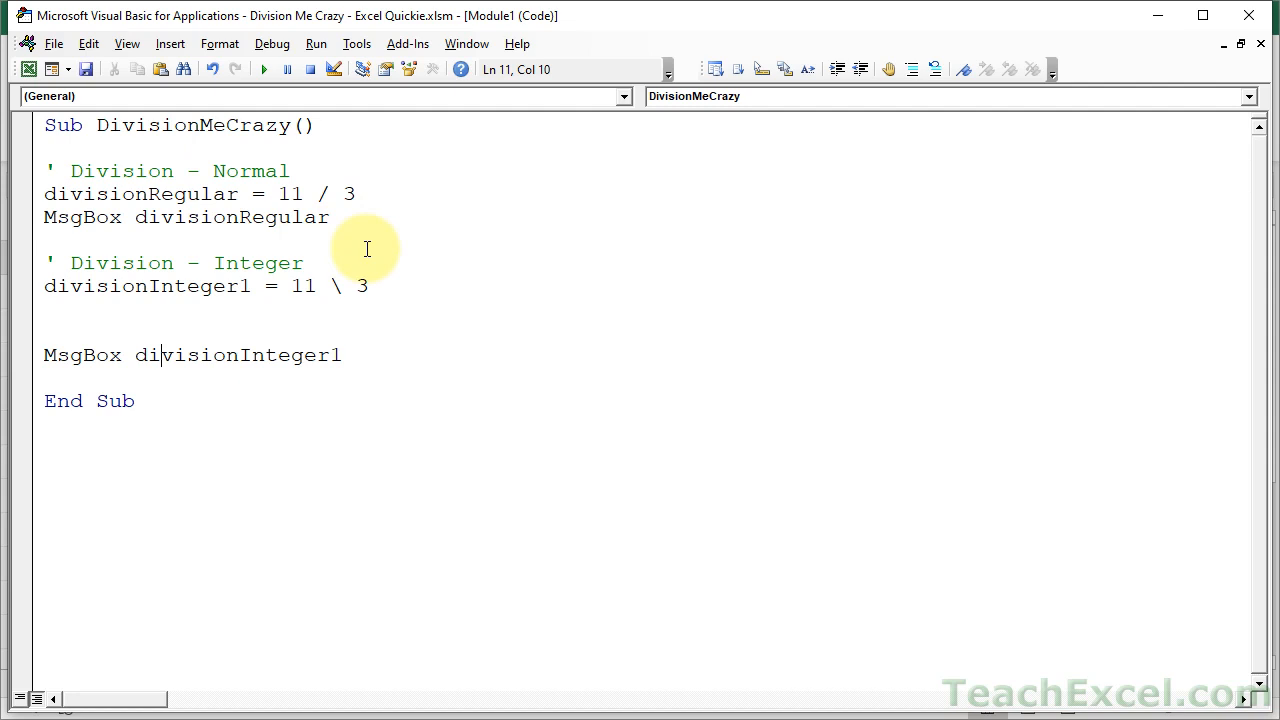
mouse_move(180, 316)
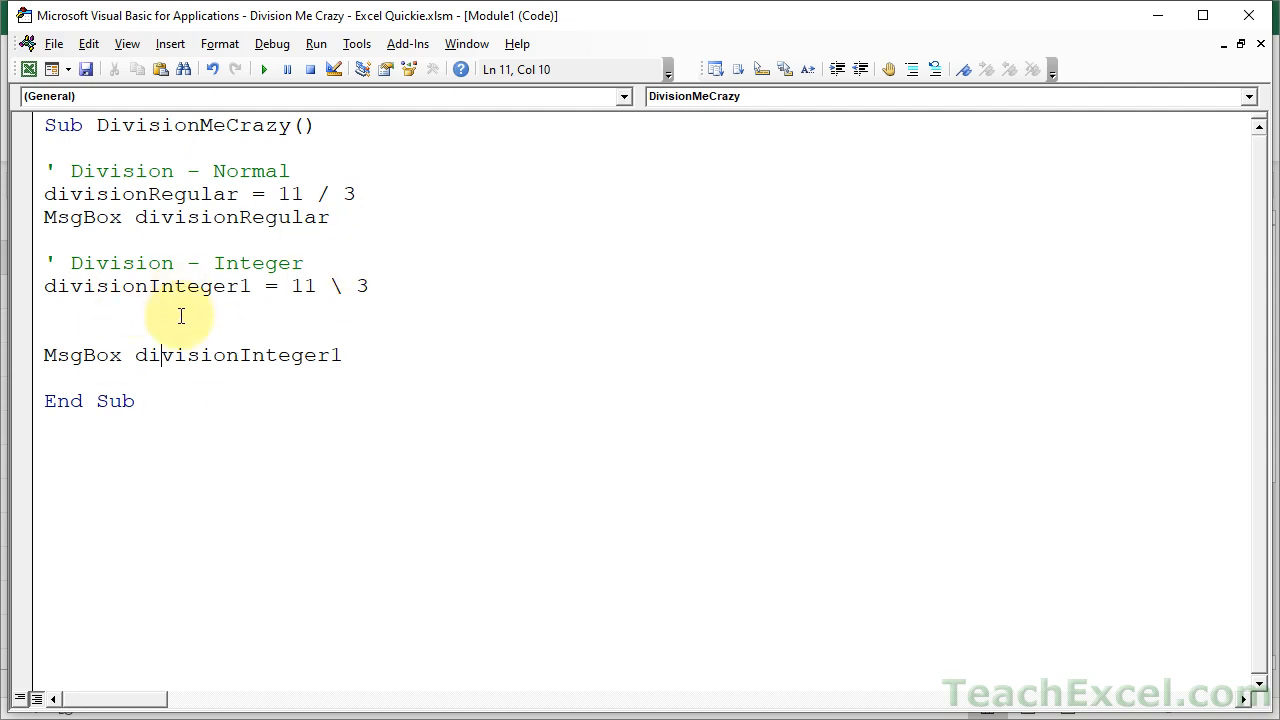
mouse_move(332, 320)
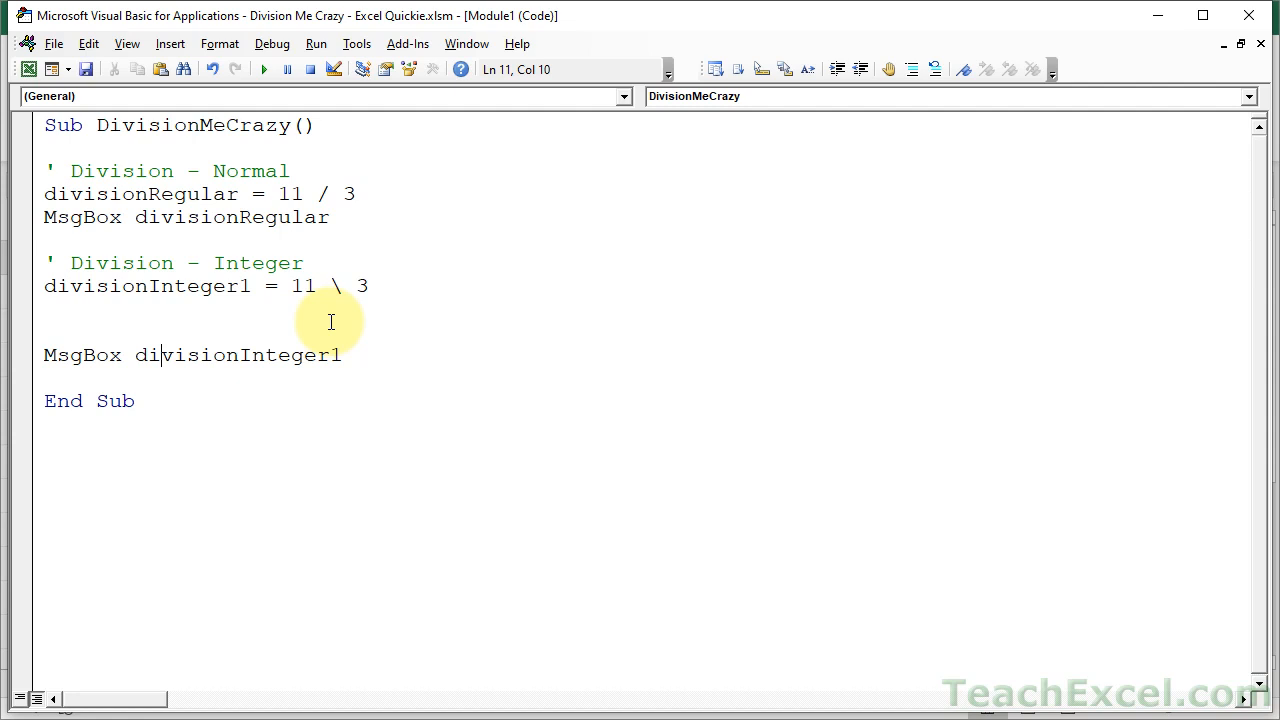
mouse_move(388, 204)
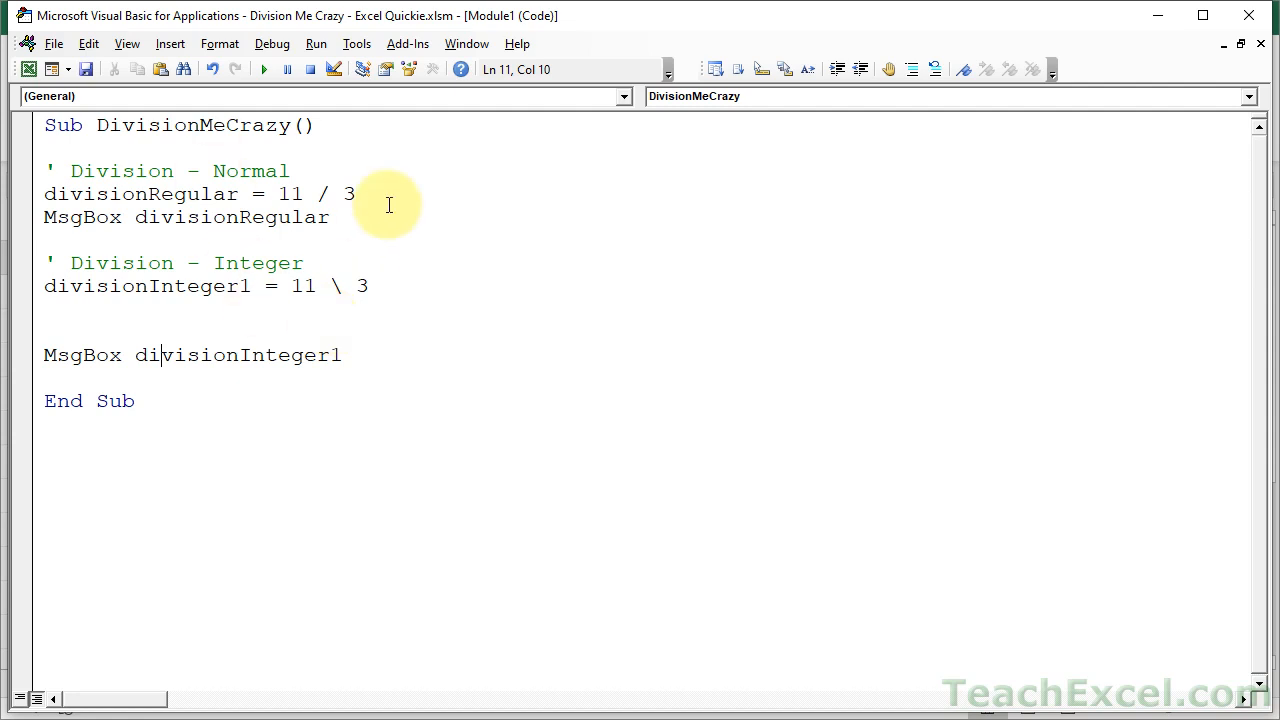
Step: Add result comments ' 3.666667 after the 11 / 3 line and ' 3 after the 11 \ 3 line
text(')
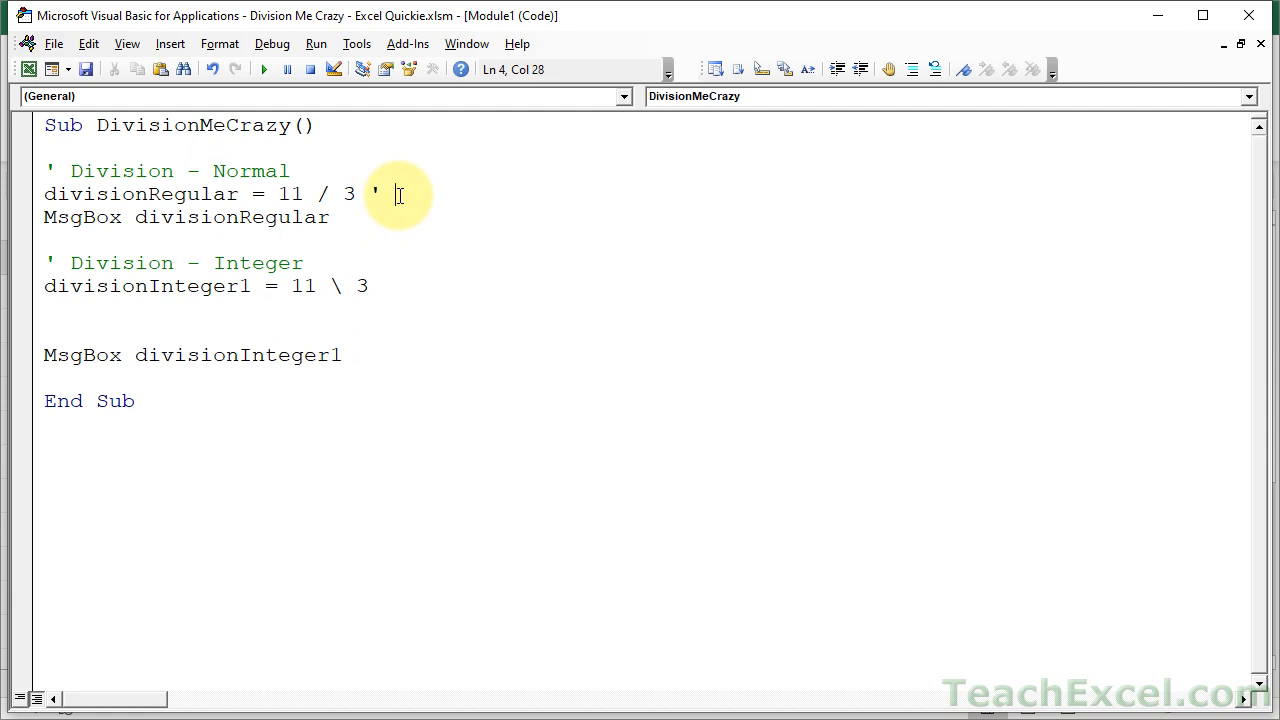
text(3.666667)
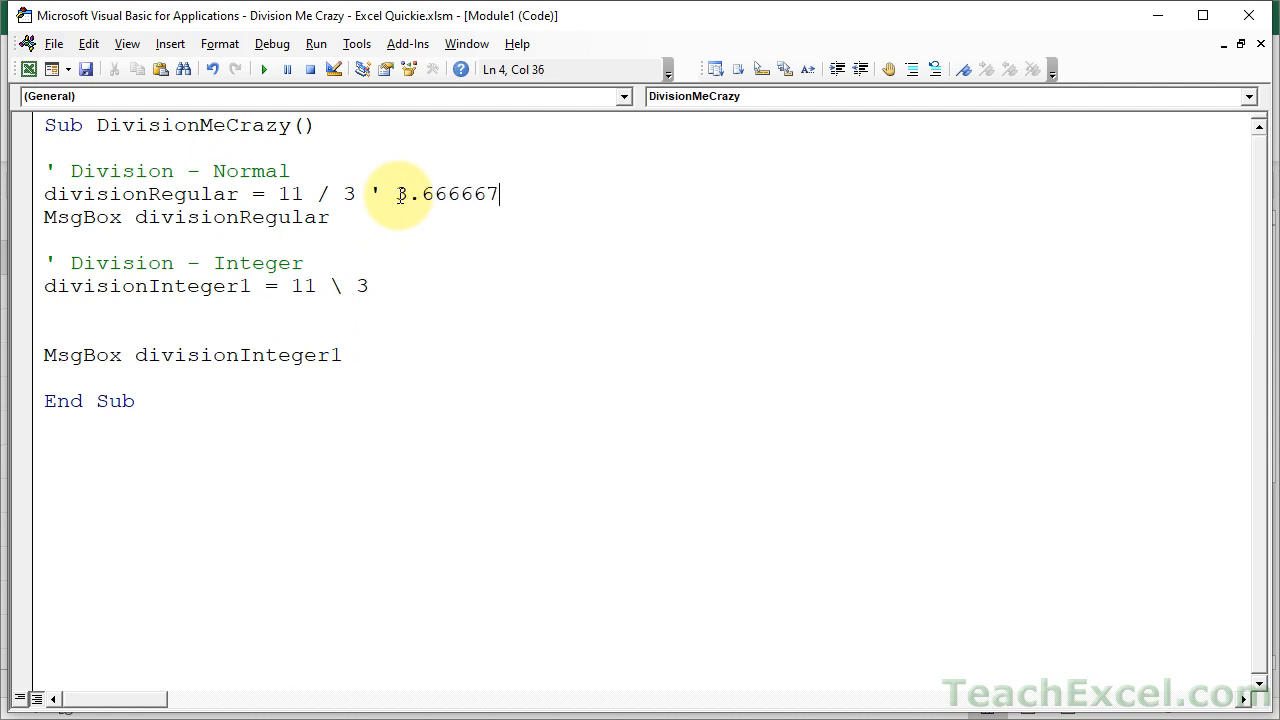
mouse_move(412, 206)
text( ')
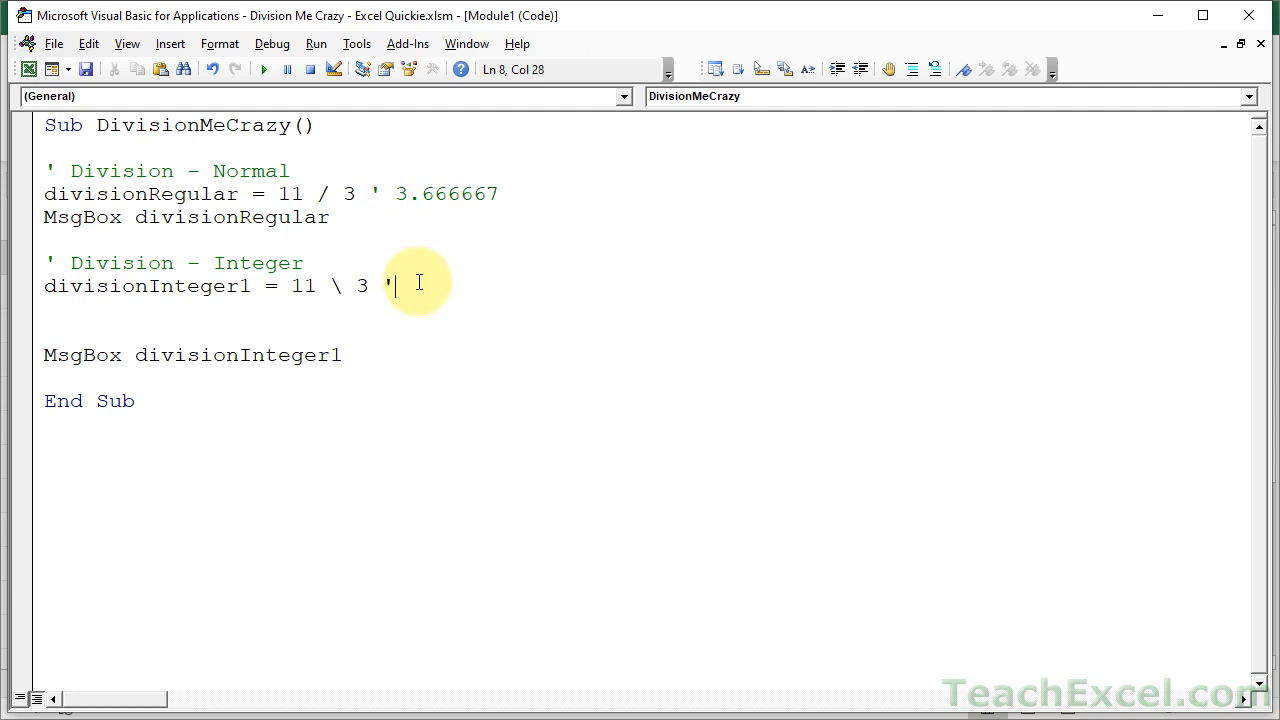
text(3)
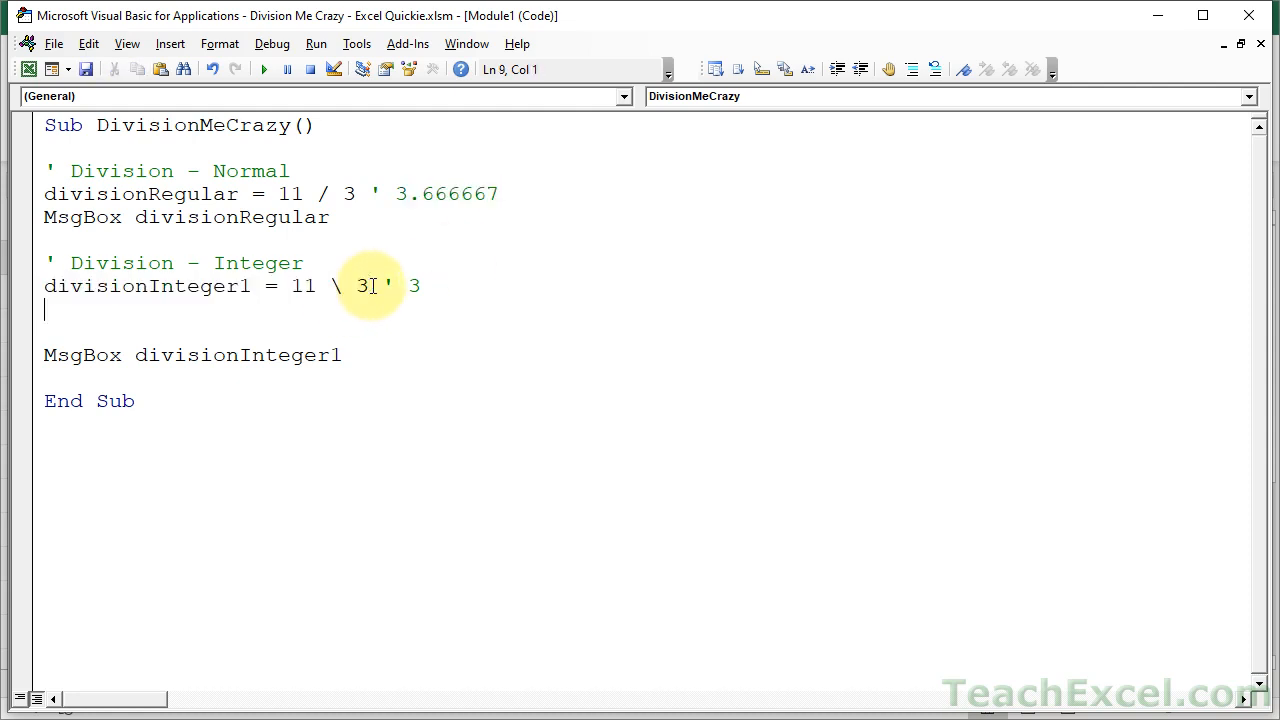
Step: Add divisionInteger2 = 11.5 \ 3, show it with MsgBox, and comment out MsgBox divisionRegular
text(divisionInteger1 = 11 \ 3)
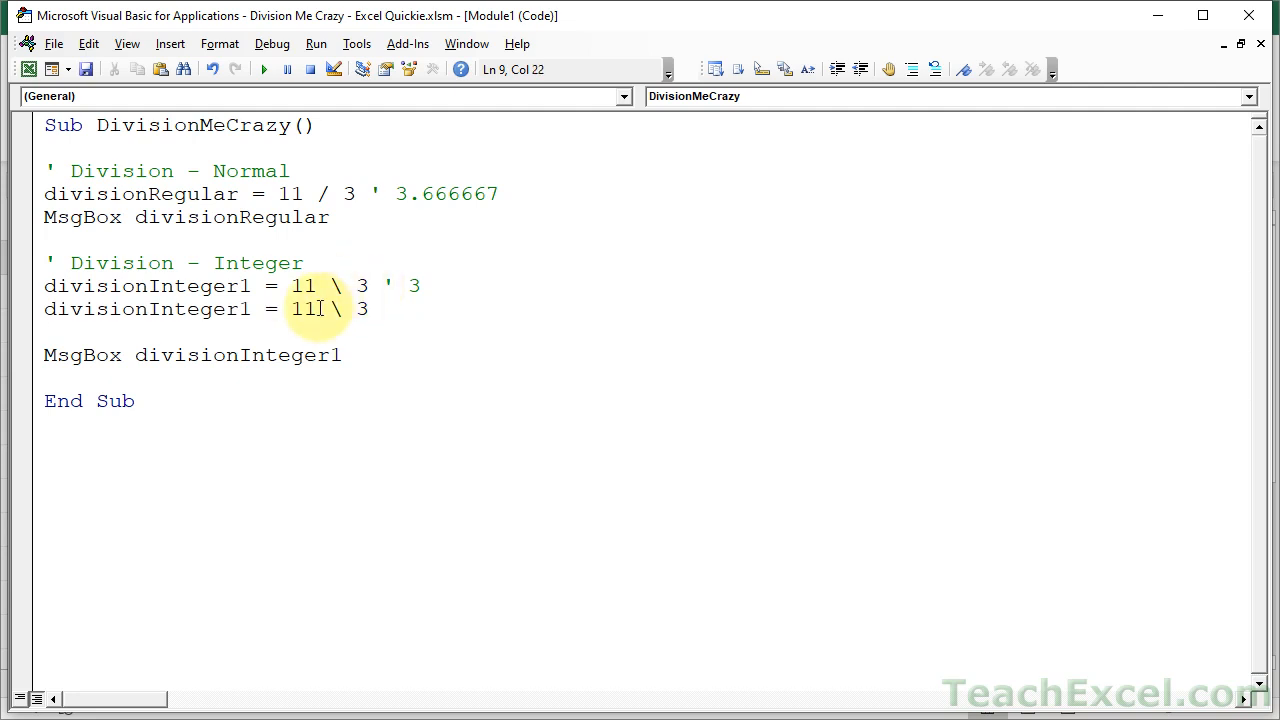
text(.5)
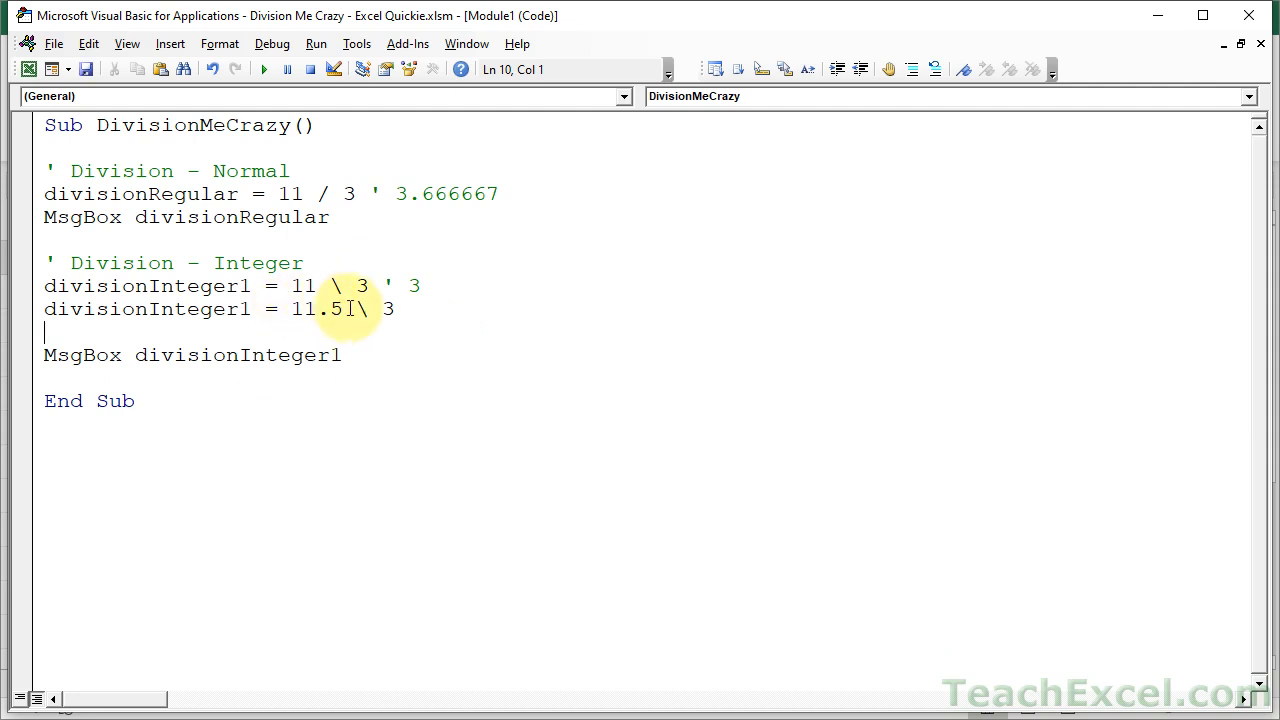
mouse_move(370, 356)
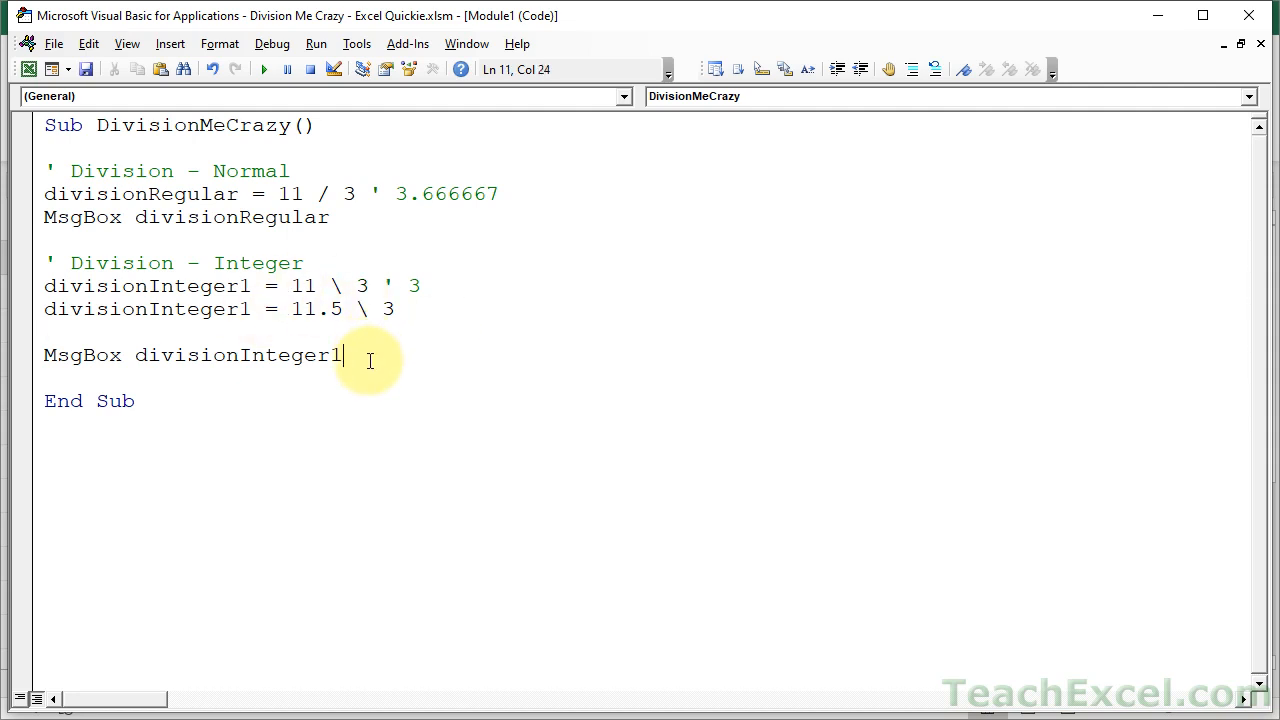
text(2)
click(188, 216)
text(')
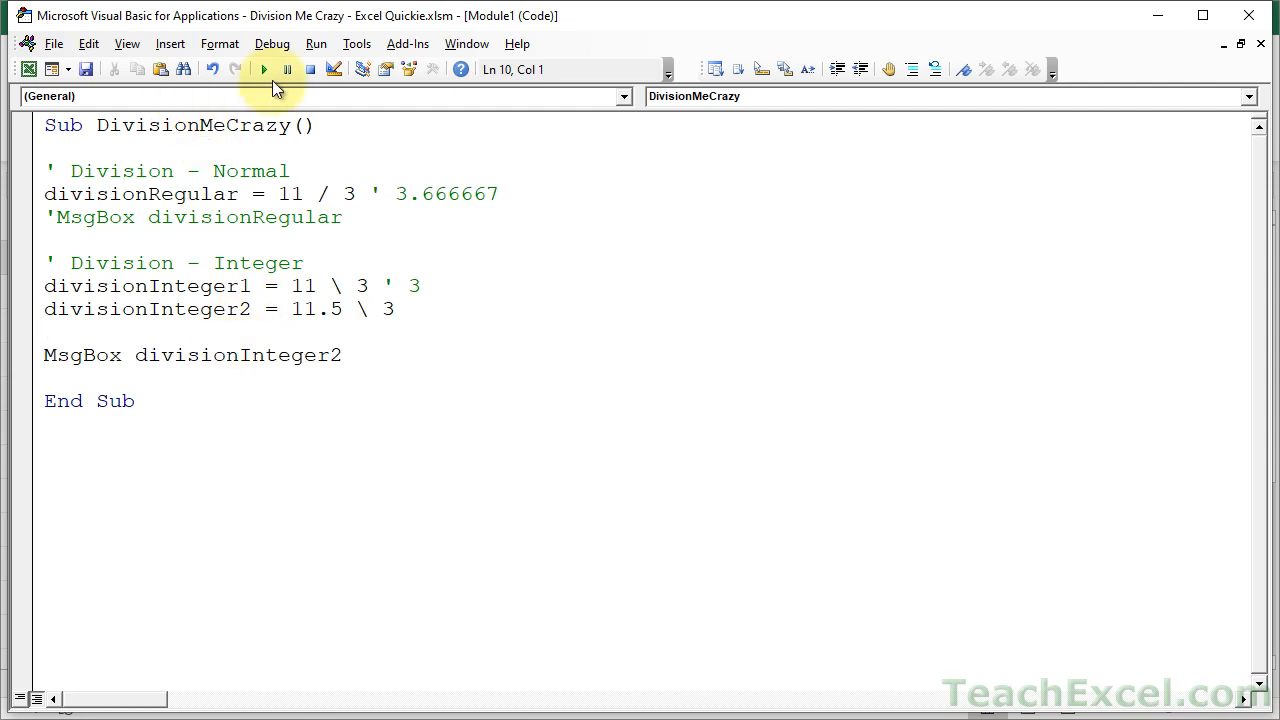
click(264, 68)
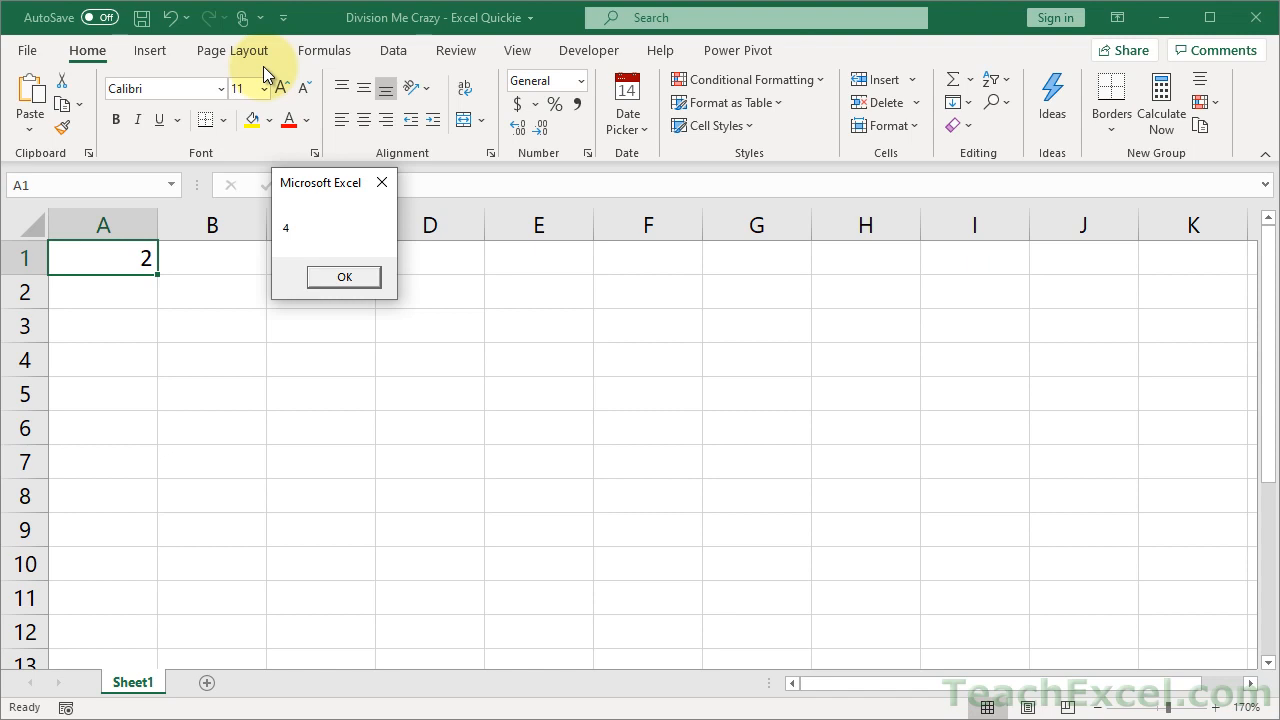
click(344, 276)
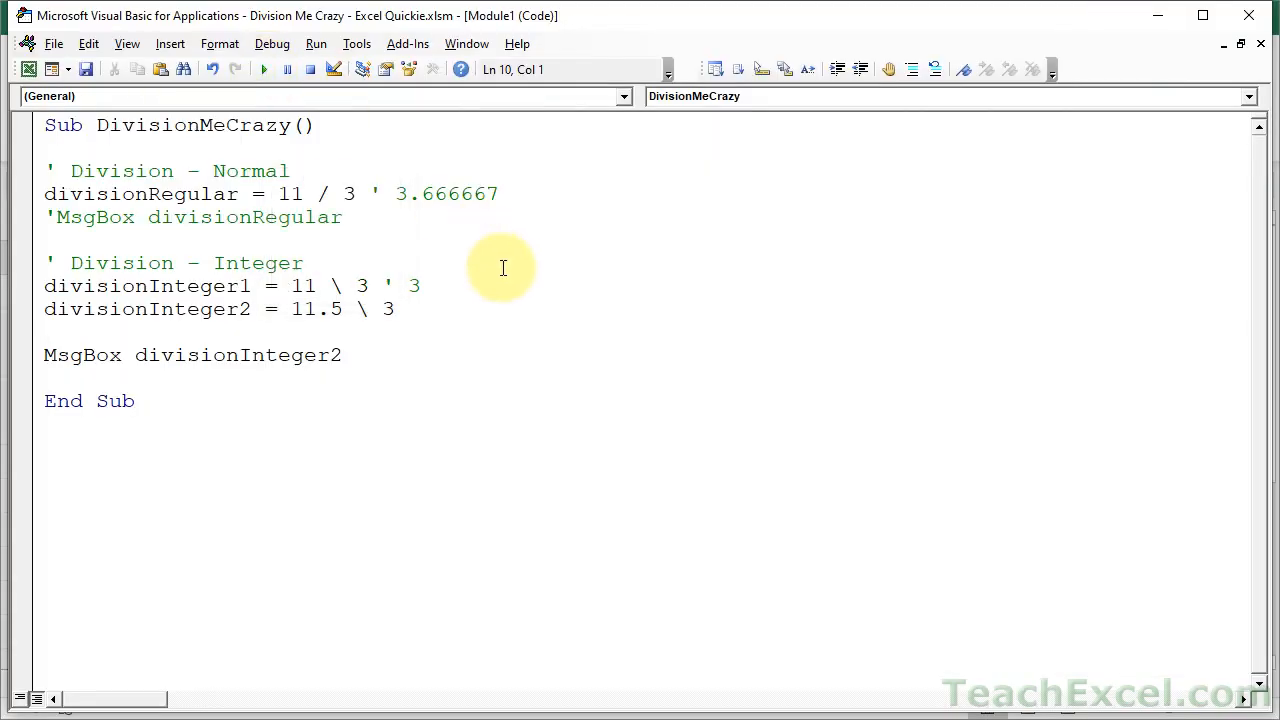
Step: Add divisionInteger3 = 9 \ 3.4 and have the MsgBox display divisionInteger3
click(394, 308)
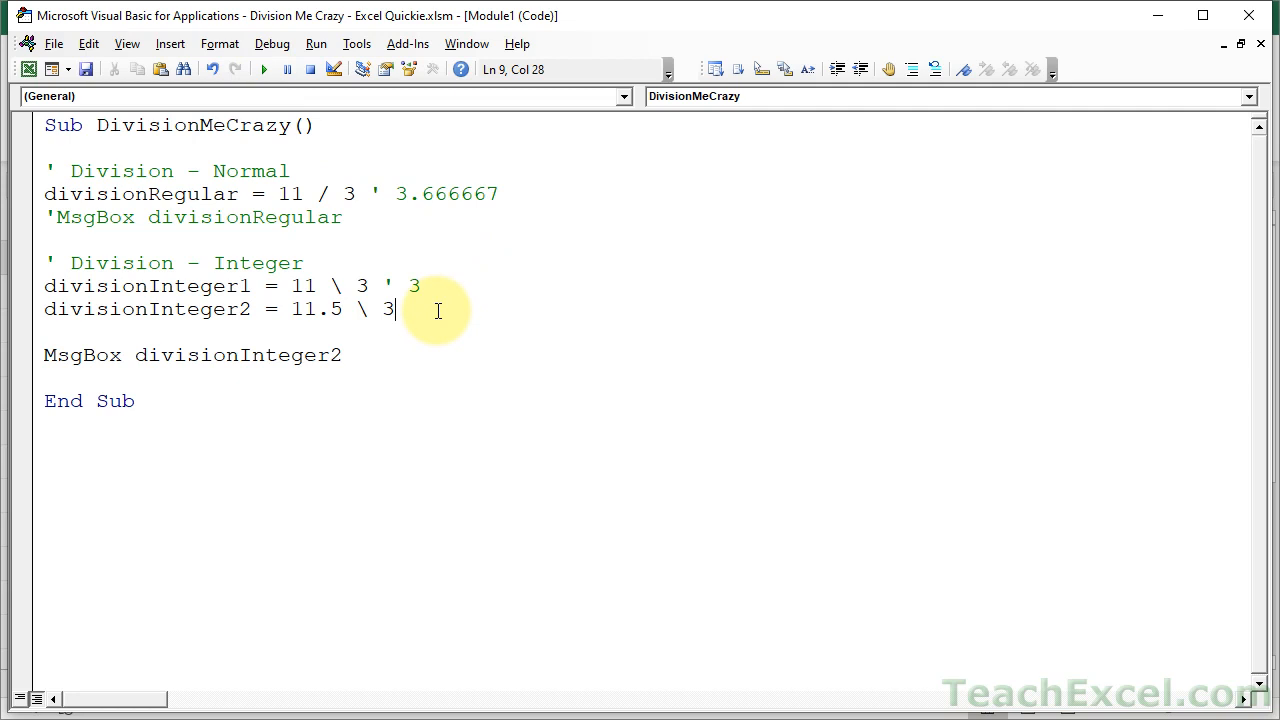
key(Return)
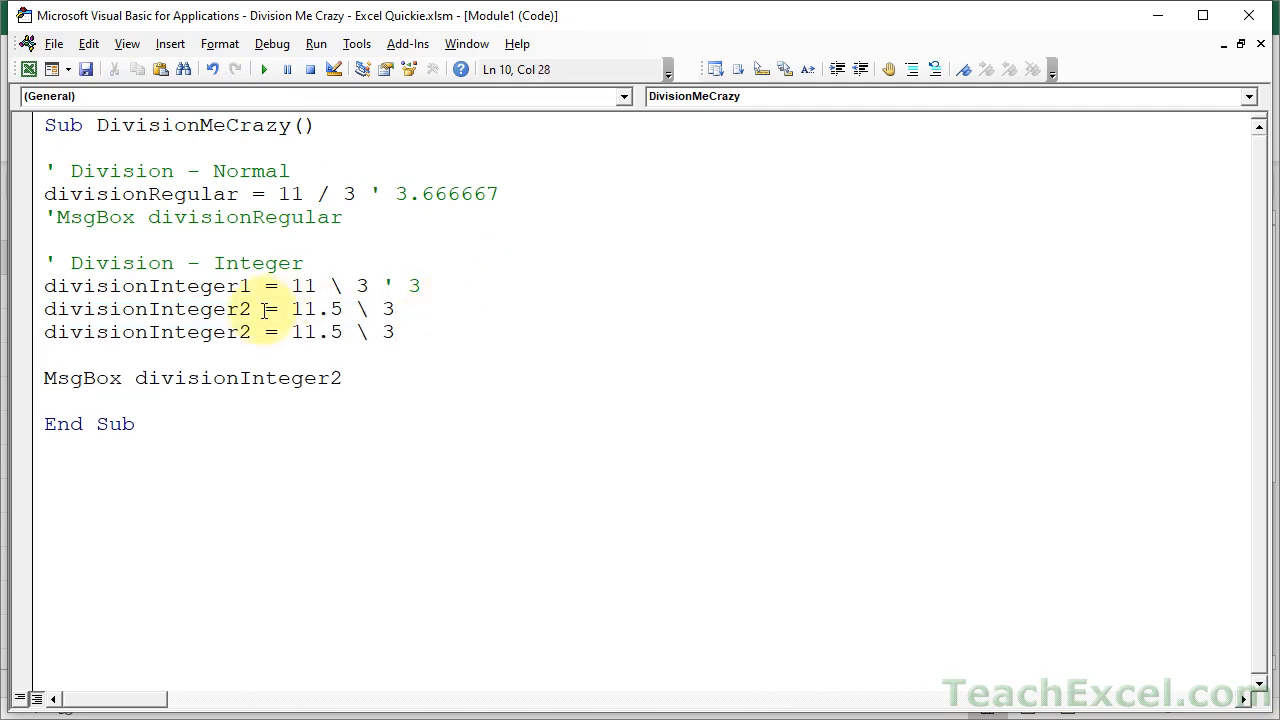
text(3)
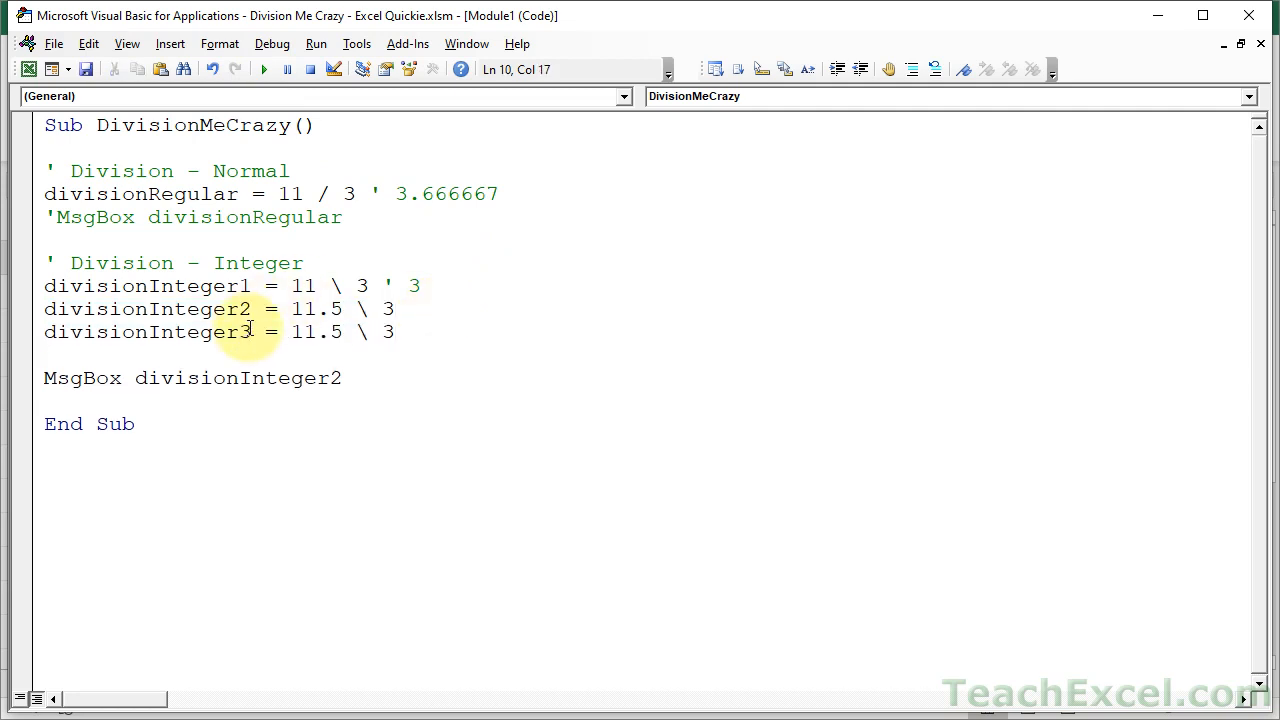
click(342, 332)
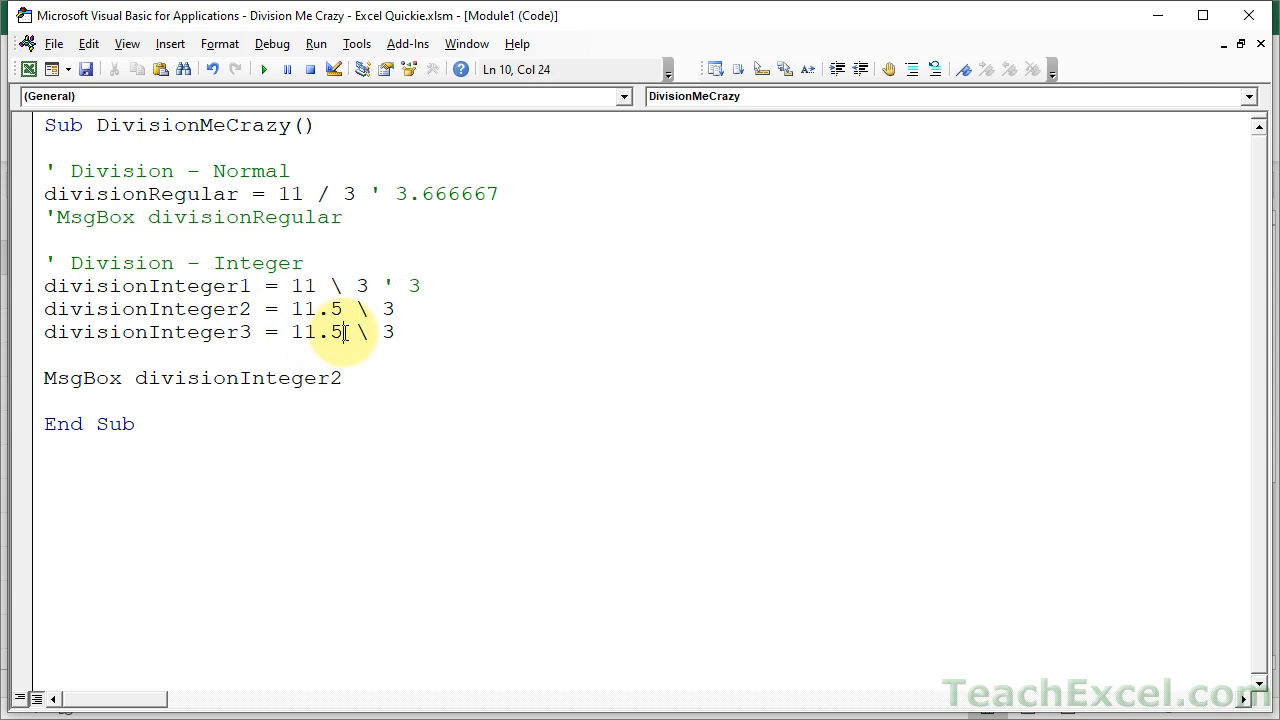
text(9)
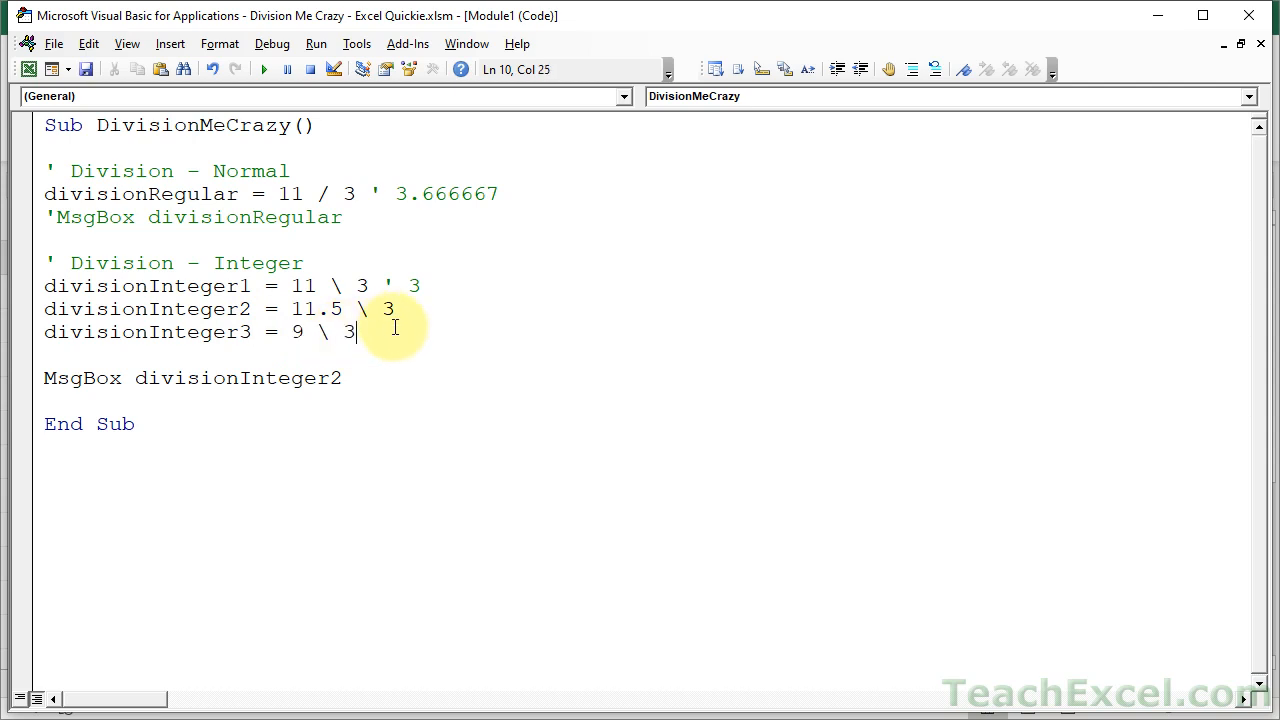
text(.4)
click(194, 378)
text(3)
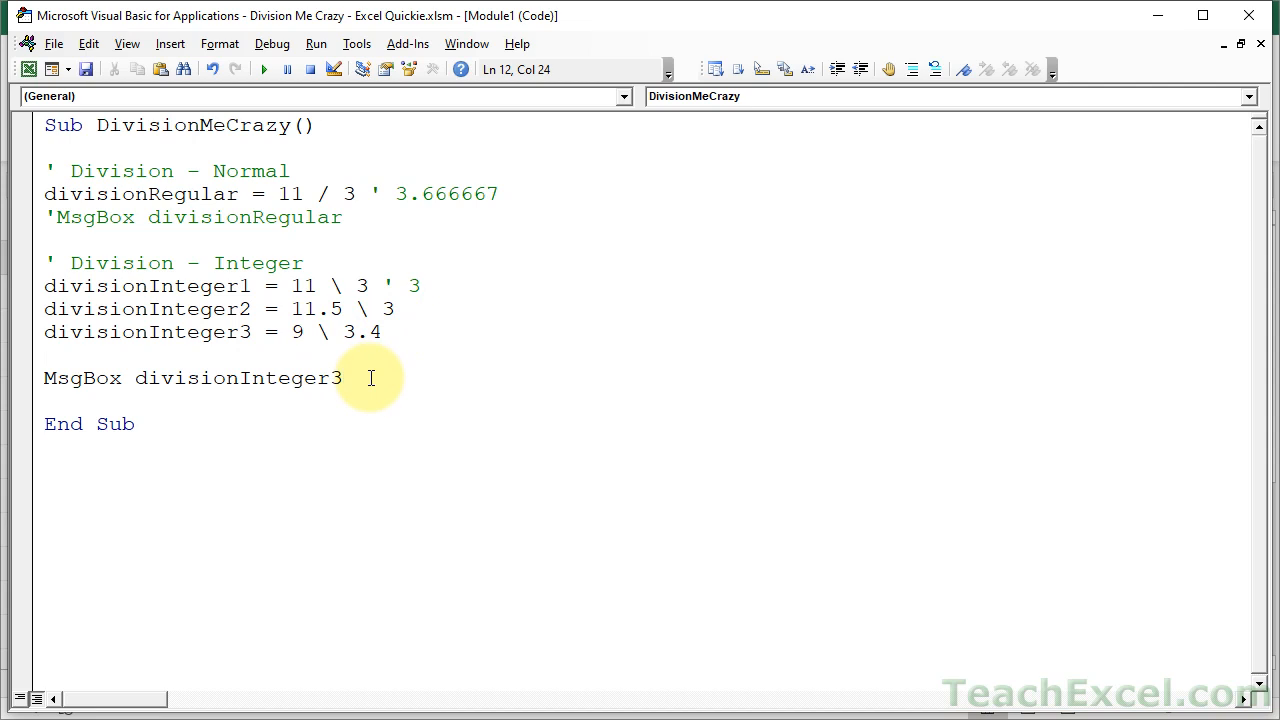
click(264, 68)
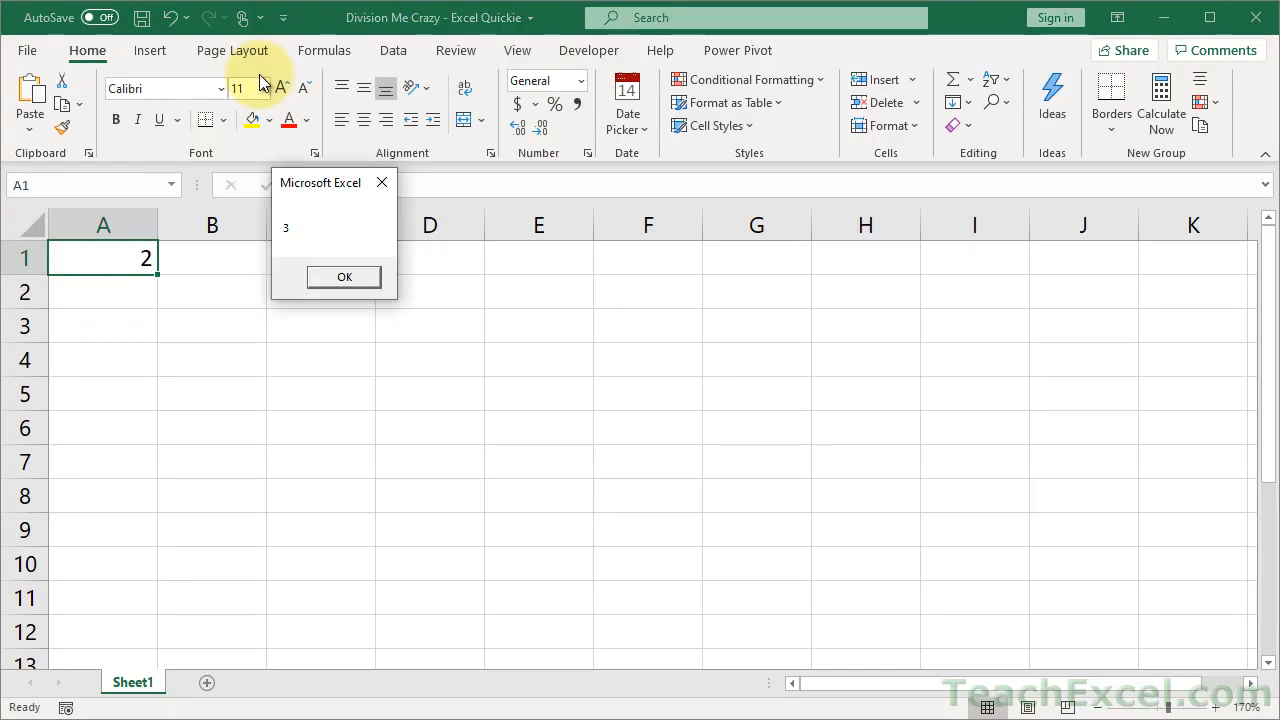
click(344, 276)
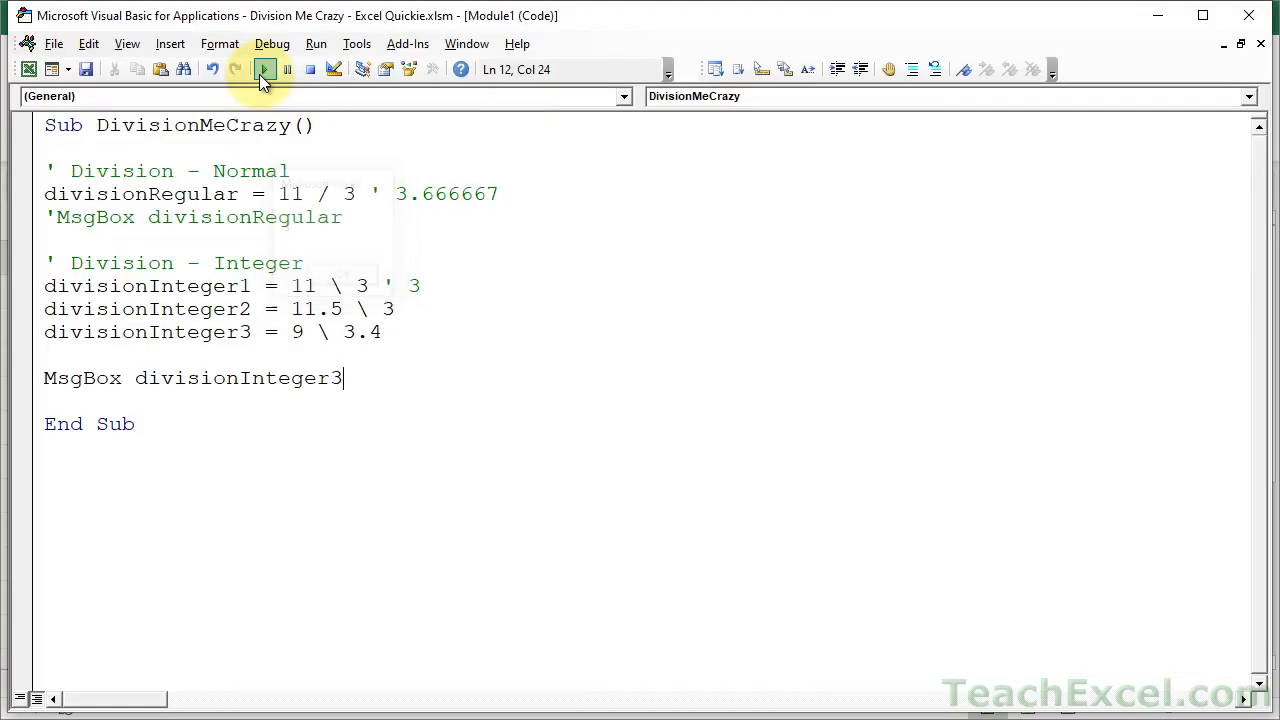
mouse_move(264, 68)
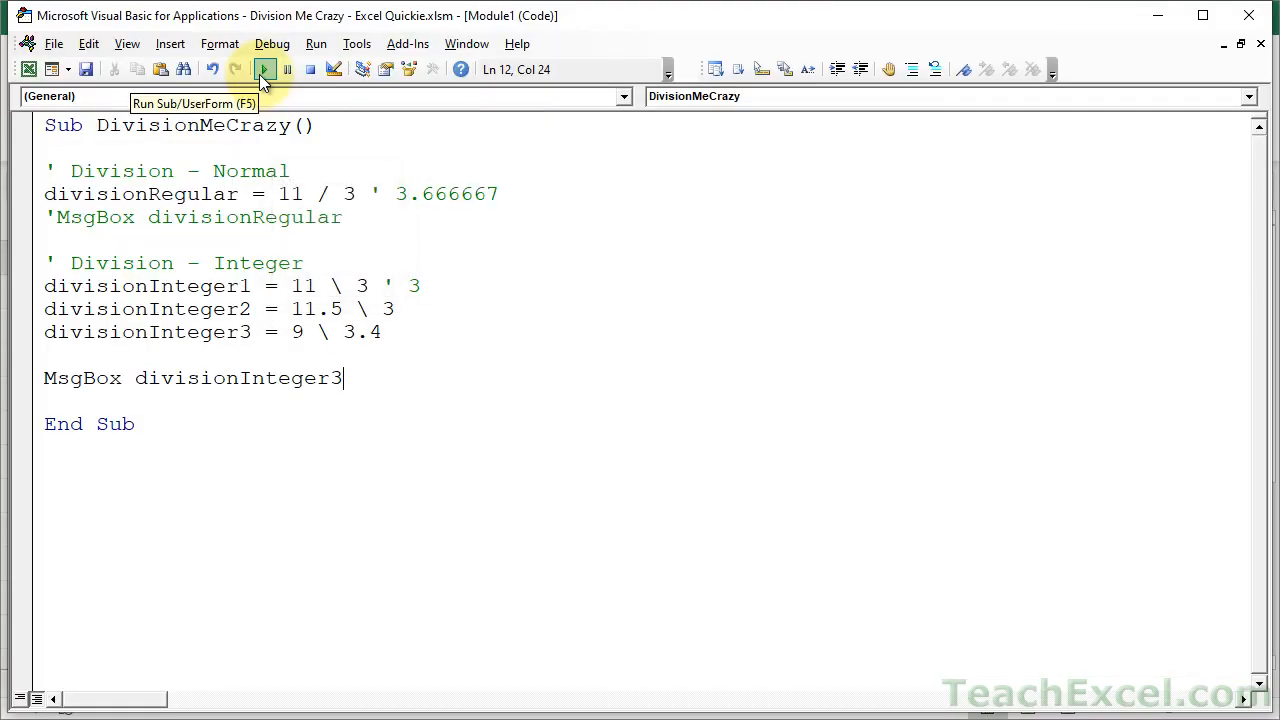
mouse_move(262, 88)
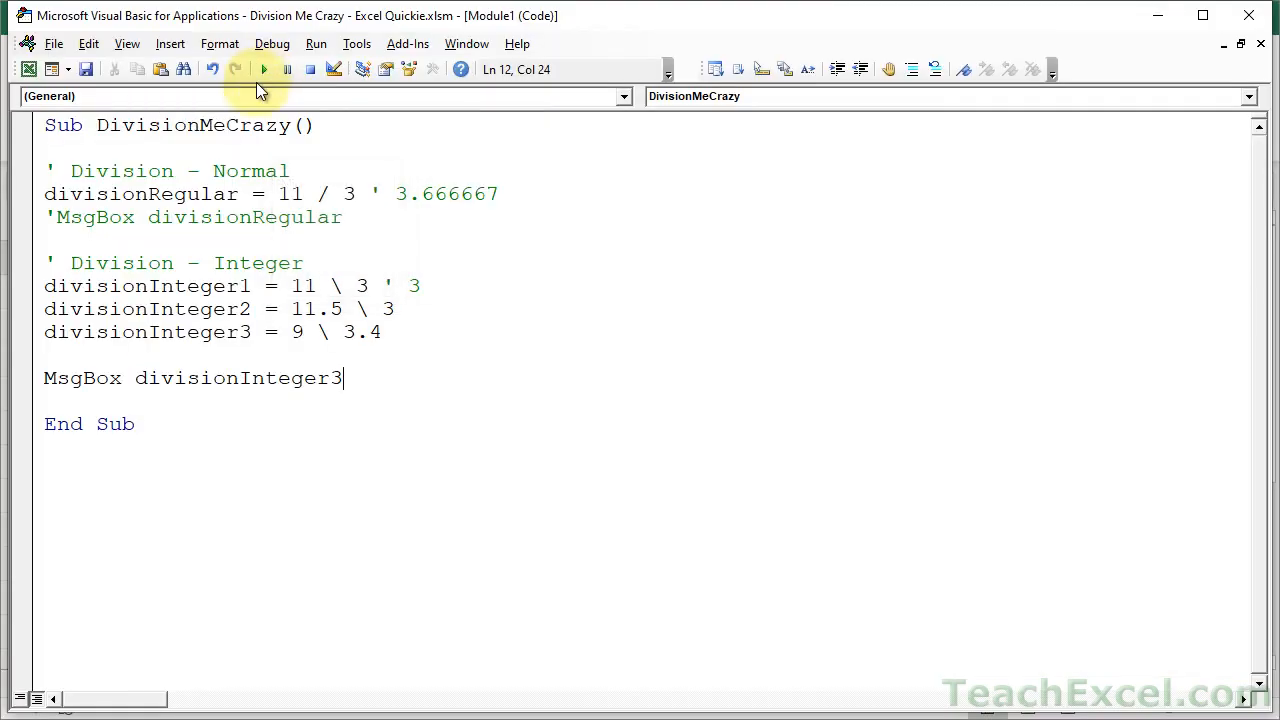
click(318, 192)
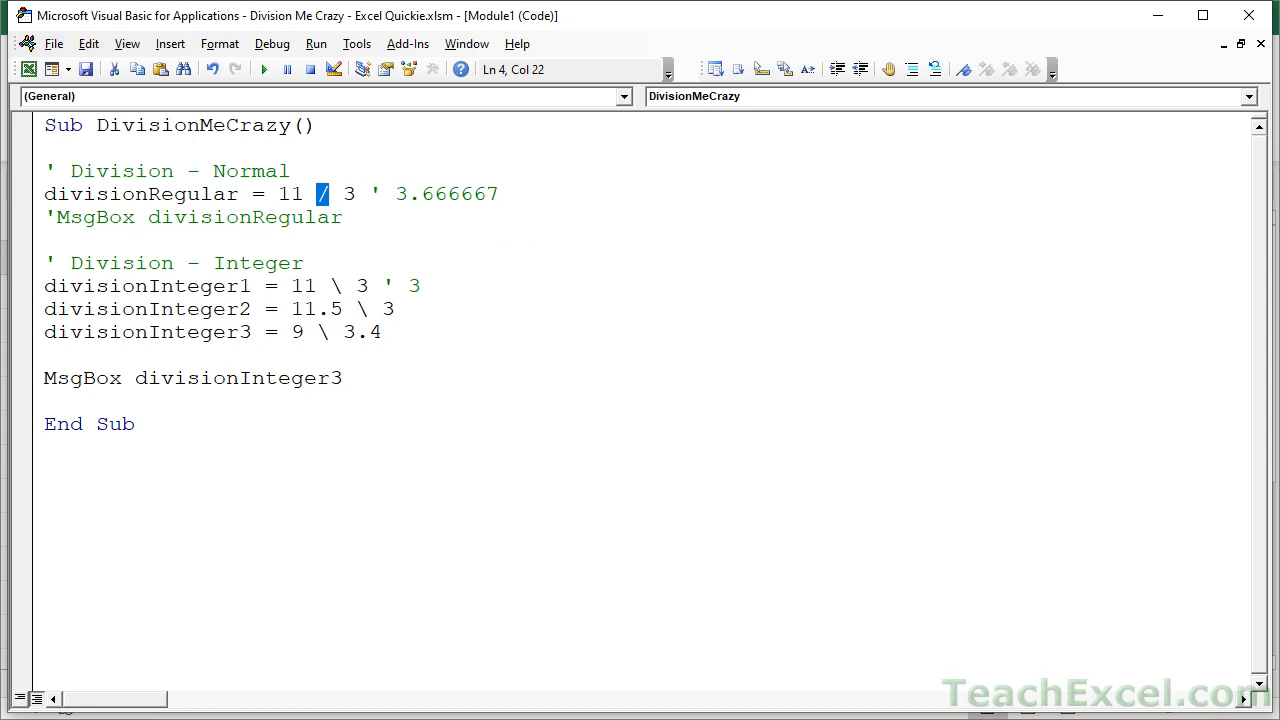
mouse_move(620, 68)
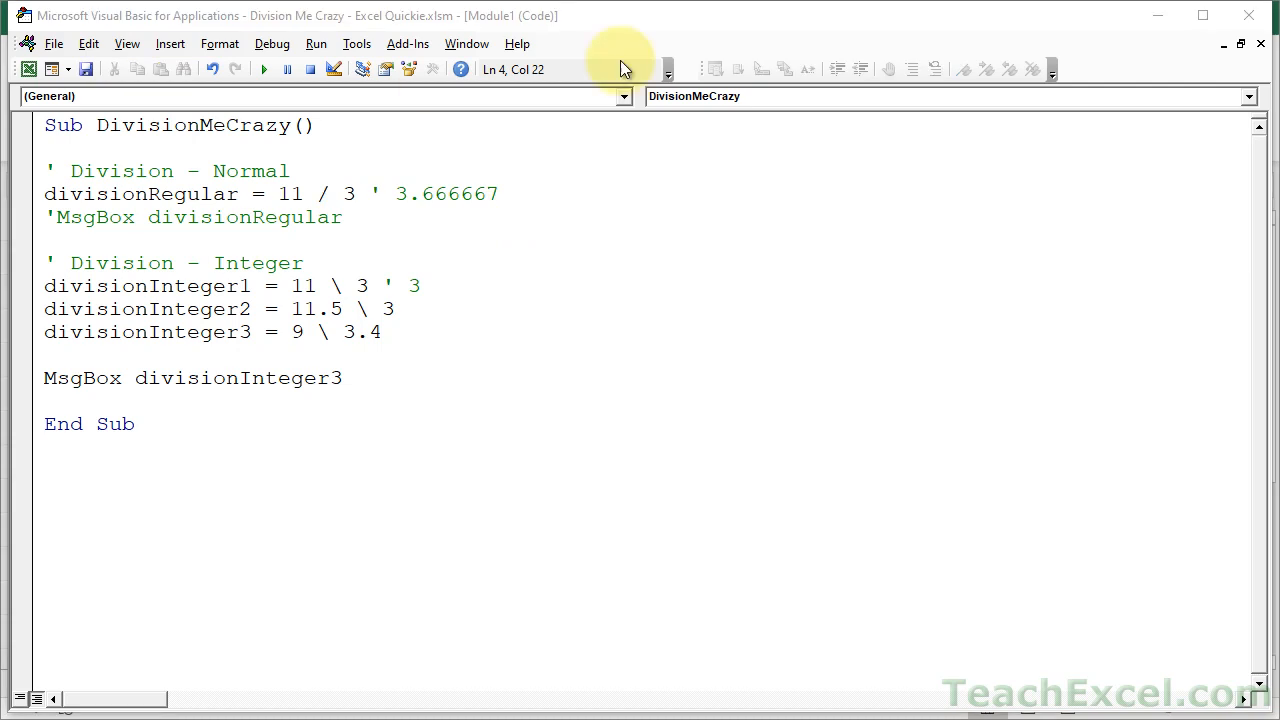
click(488, 378)
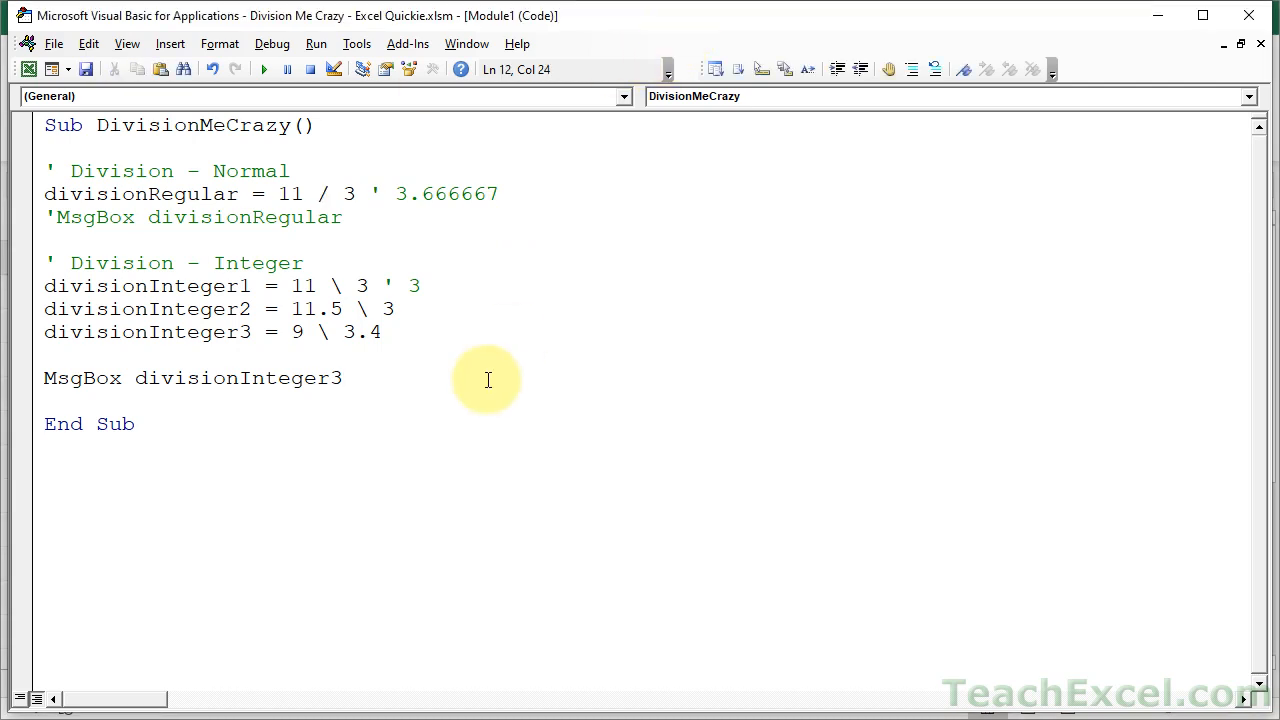